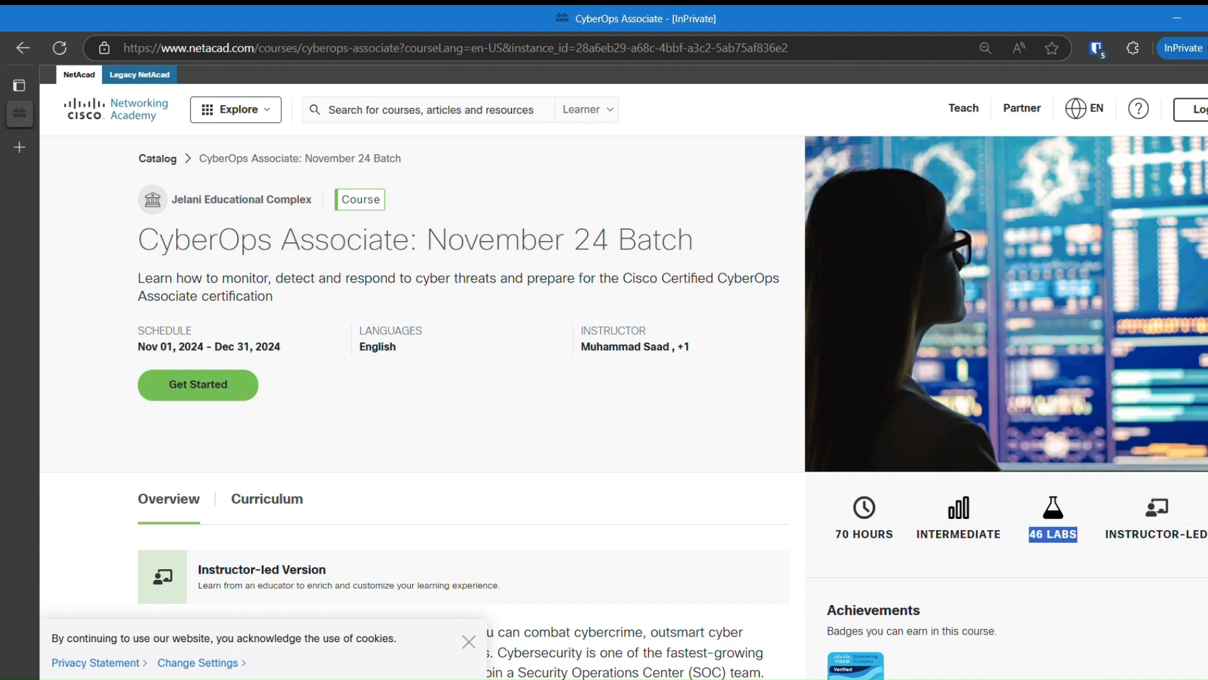
- Start the CyberOps Associate course and switch to creating a new NetAcad account
scroll(down, 3)
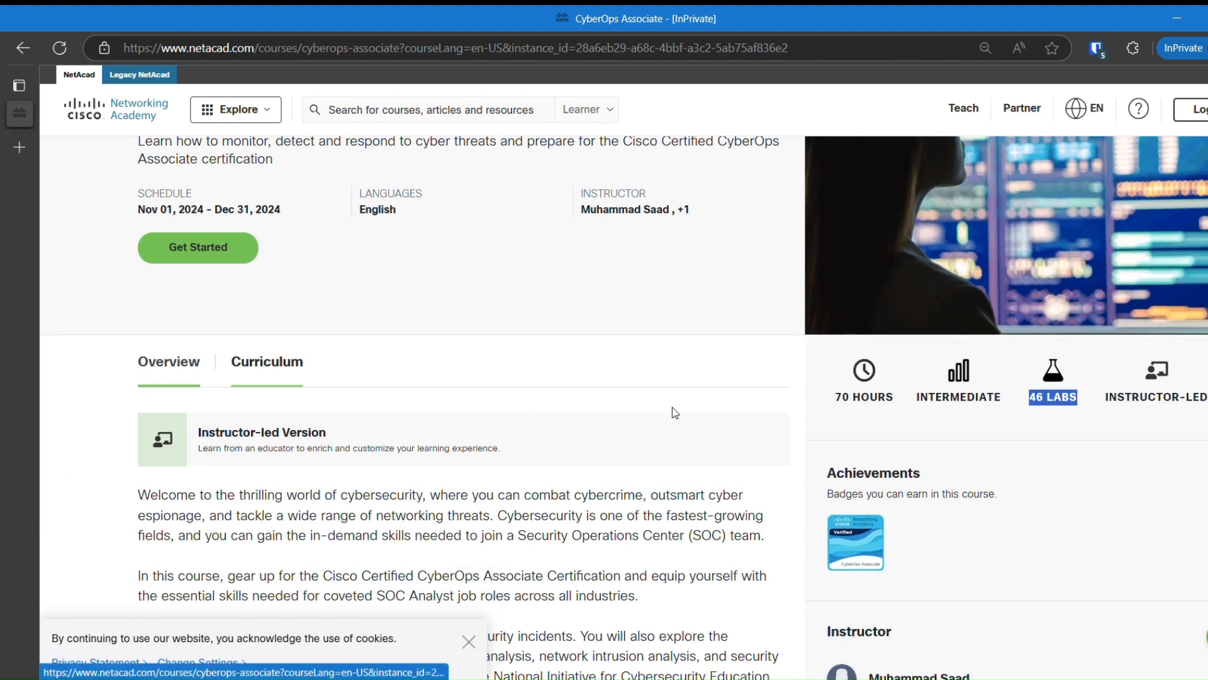
scroll(down, 3)
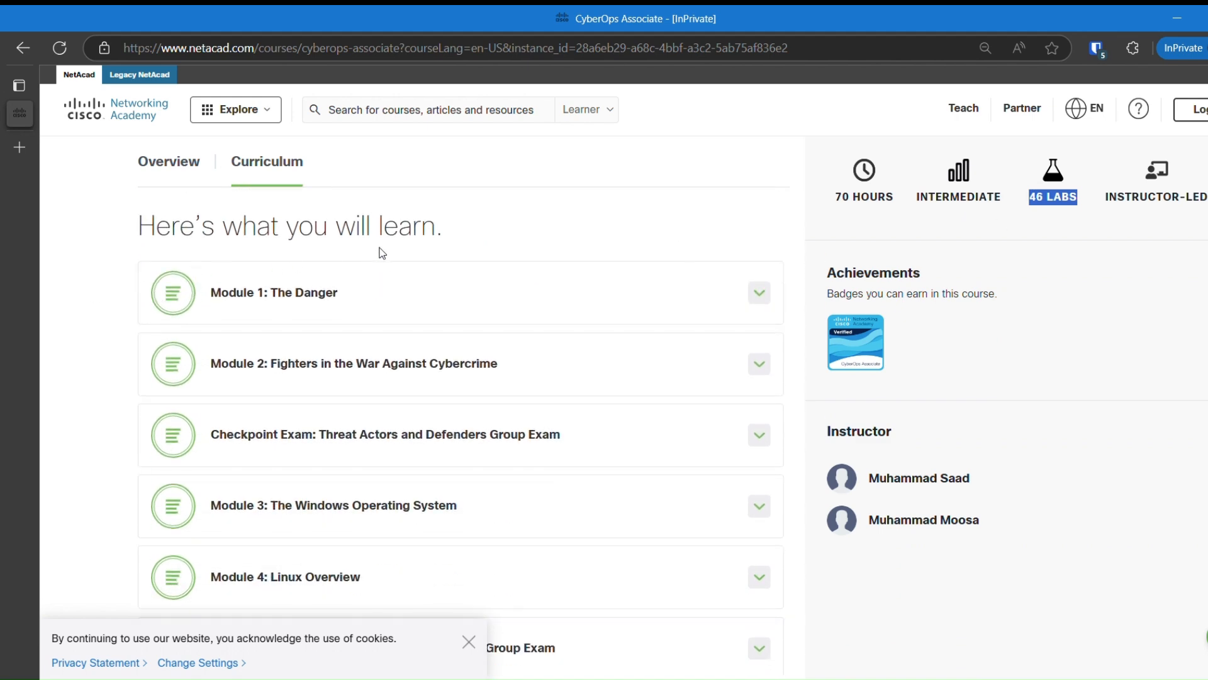
scroll(down, 3)
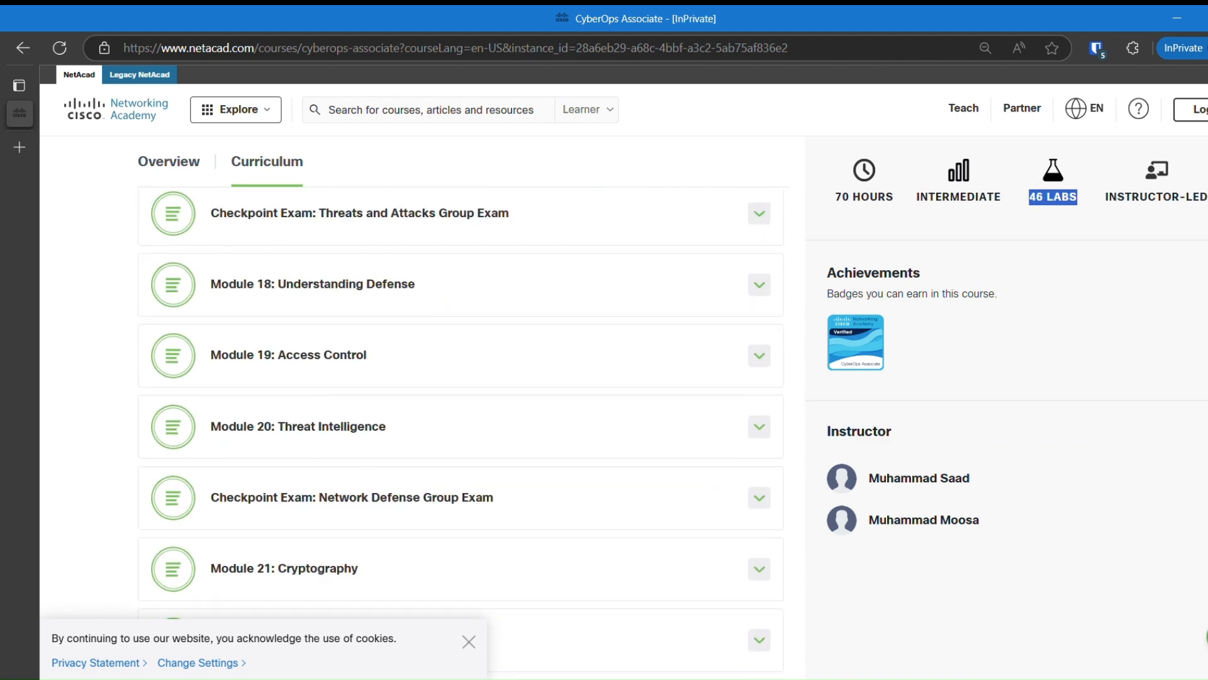
scroll(down, 3)
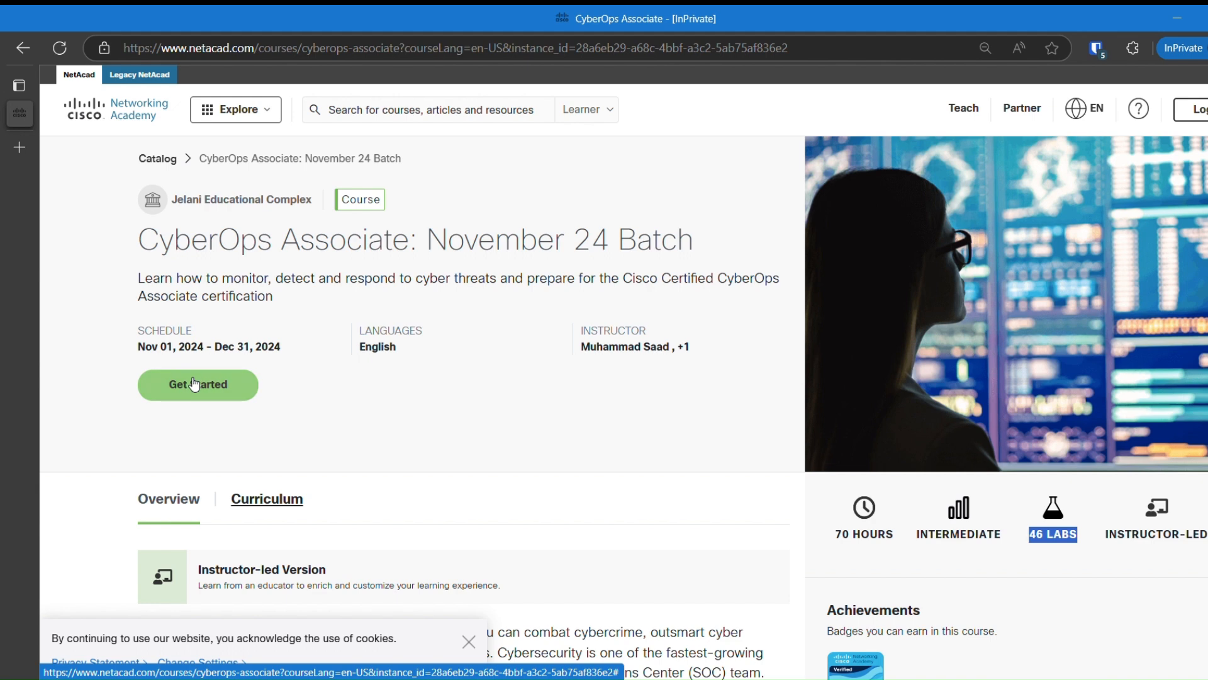
click(197, 384)
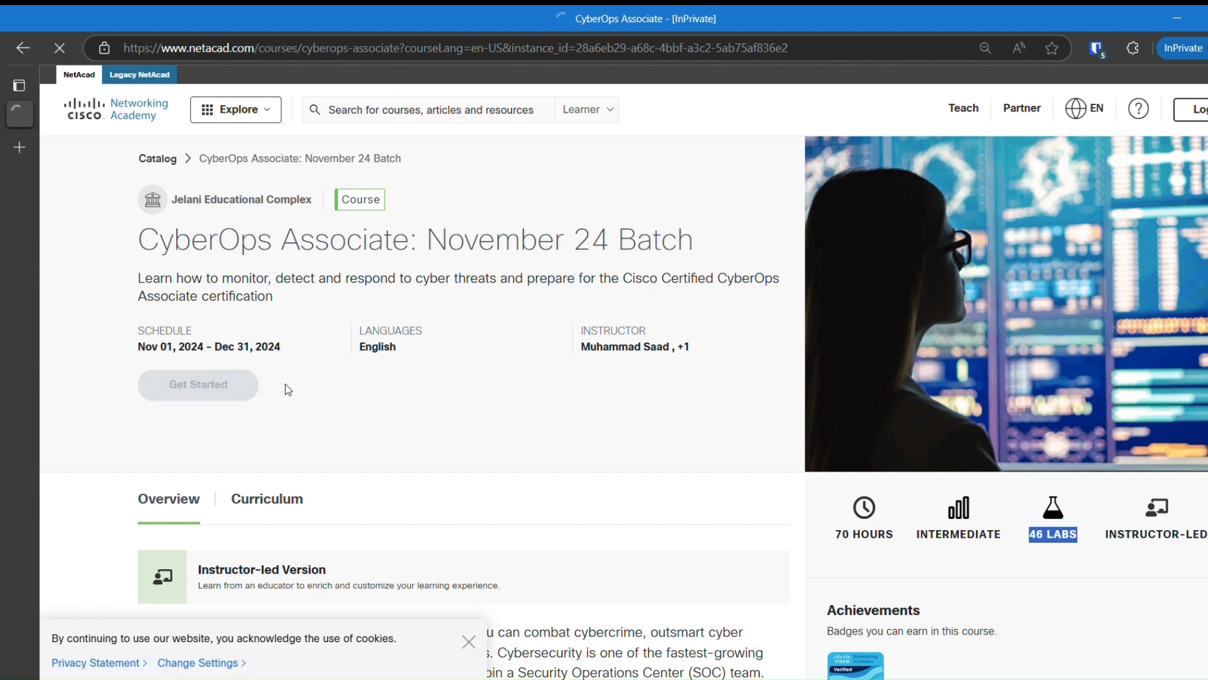
click(197, 385)
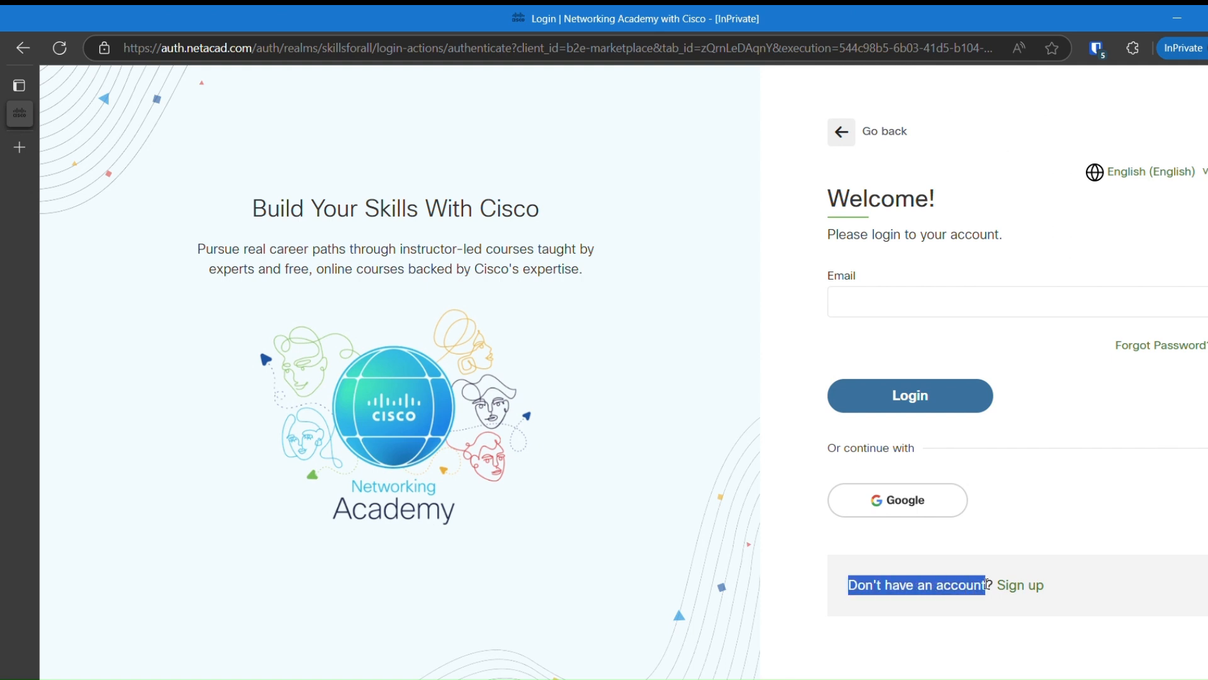
click(1018, 585)
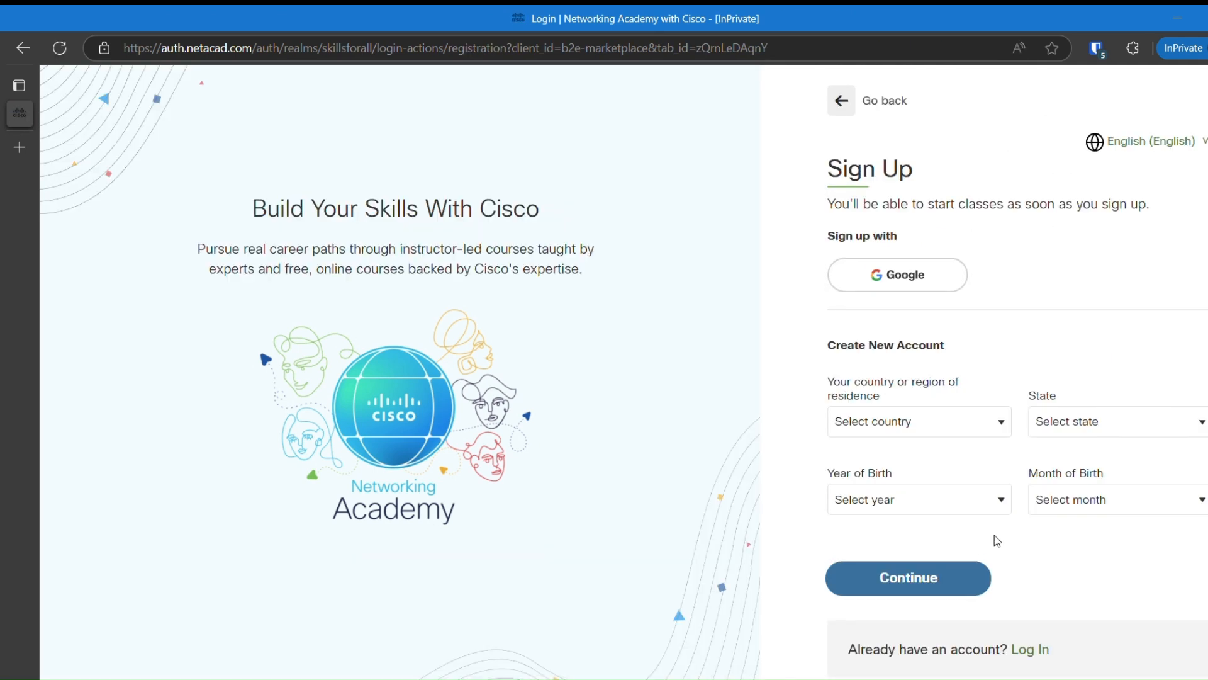
click(916, 498)
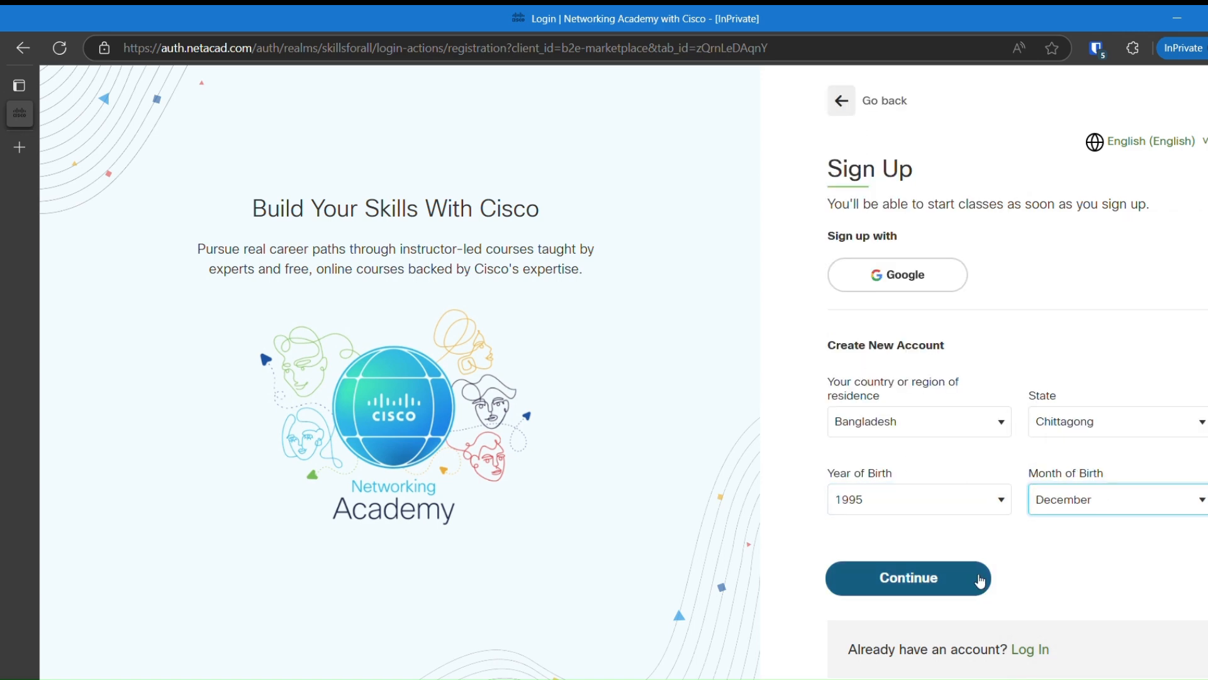
click(906, 577)
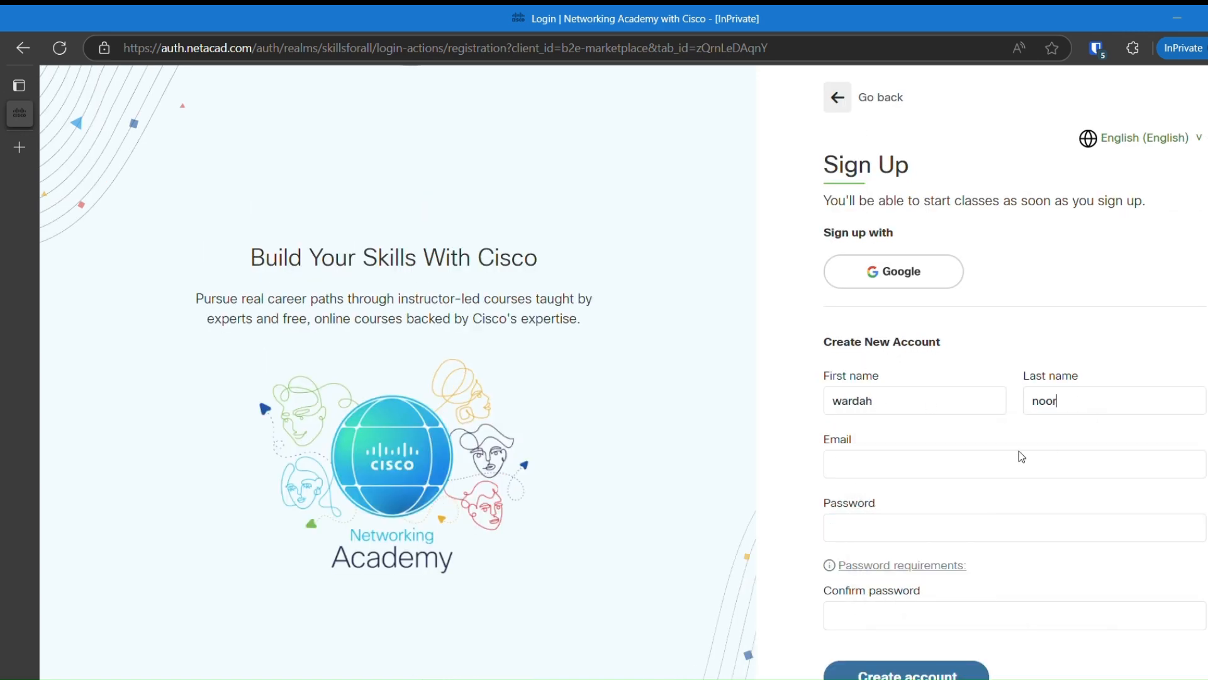
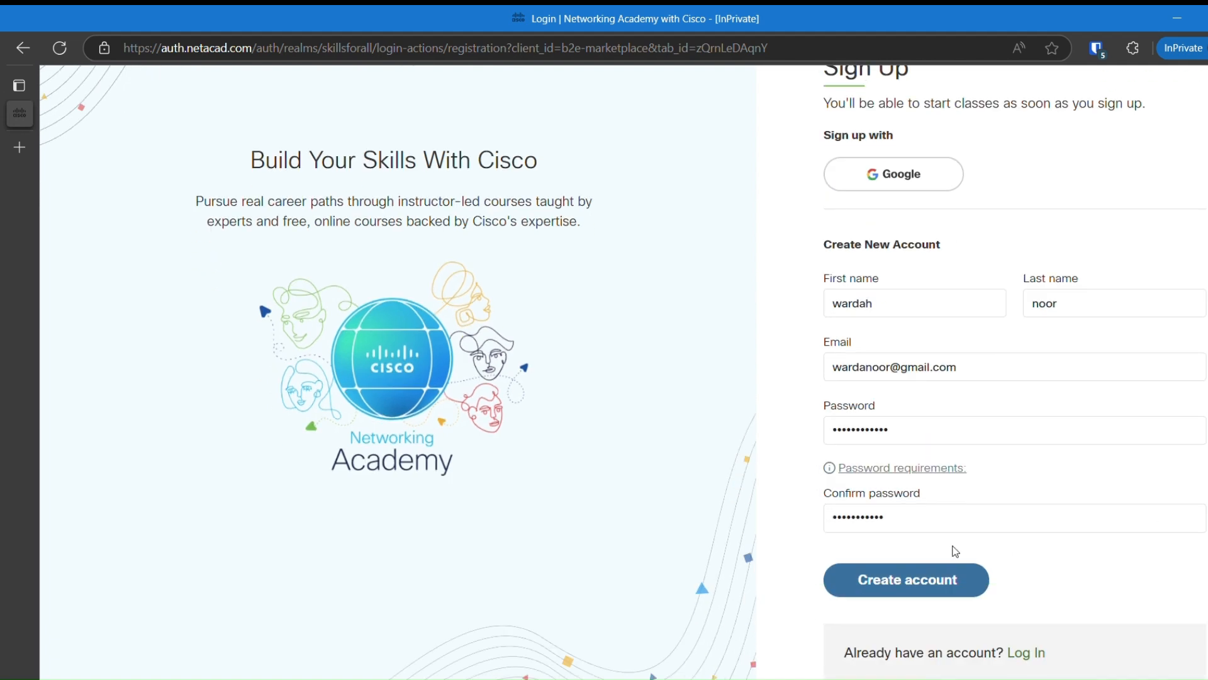
click(905, 580)
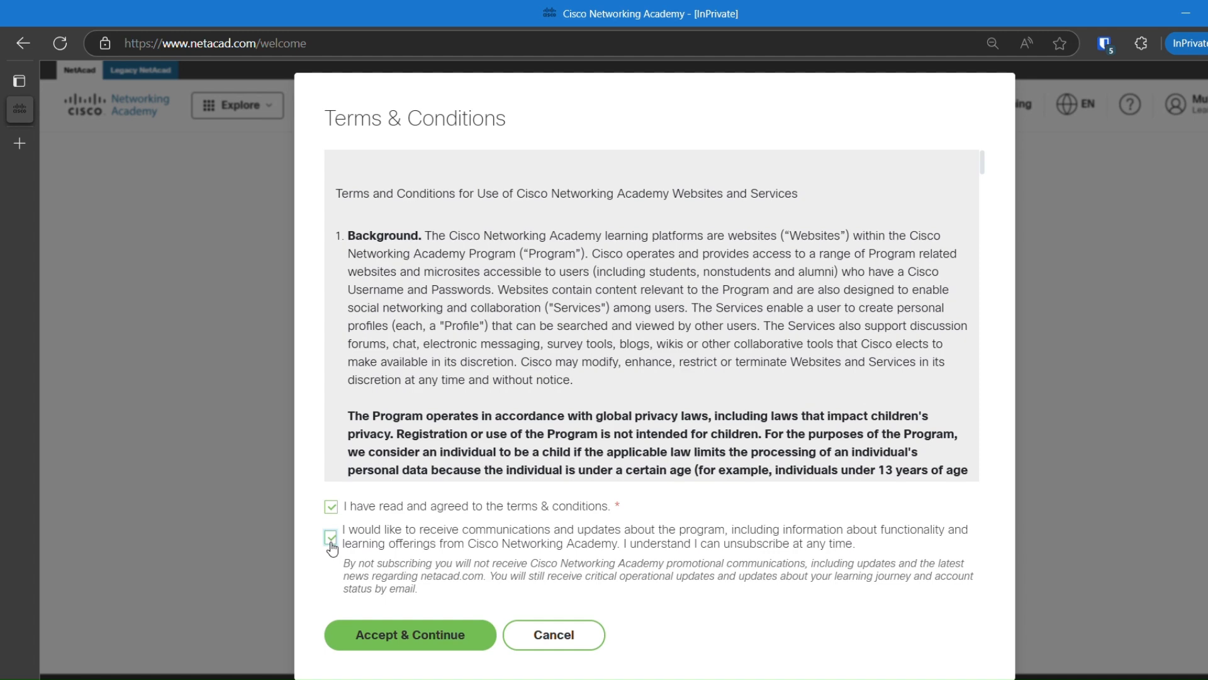
- Accept the terms to finish registering and resume the enrolled CCNA 1 course
click(409, 634)
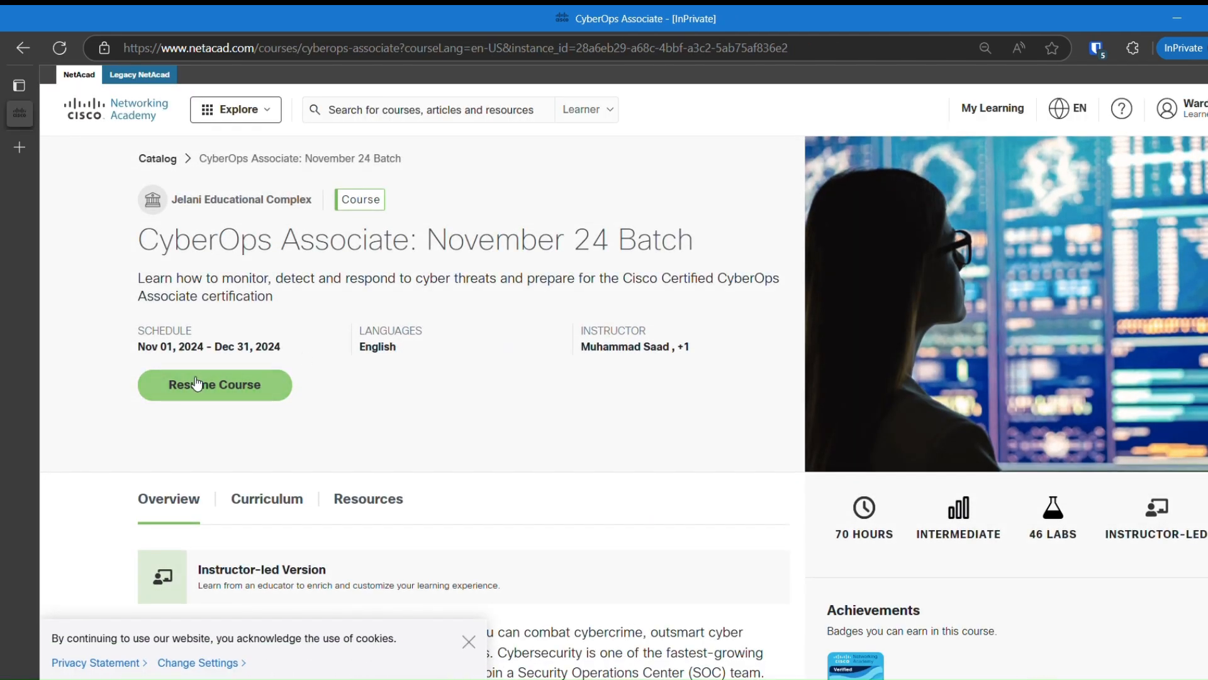
click(992, 108)
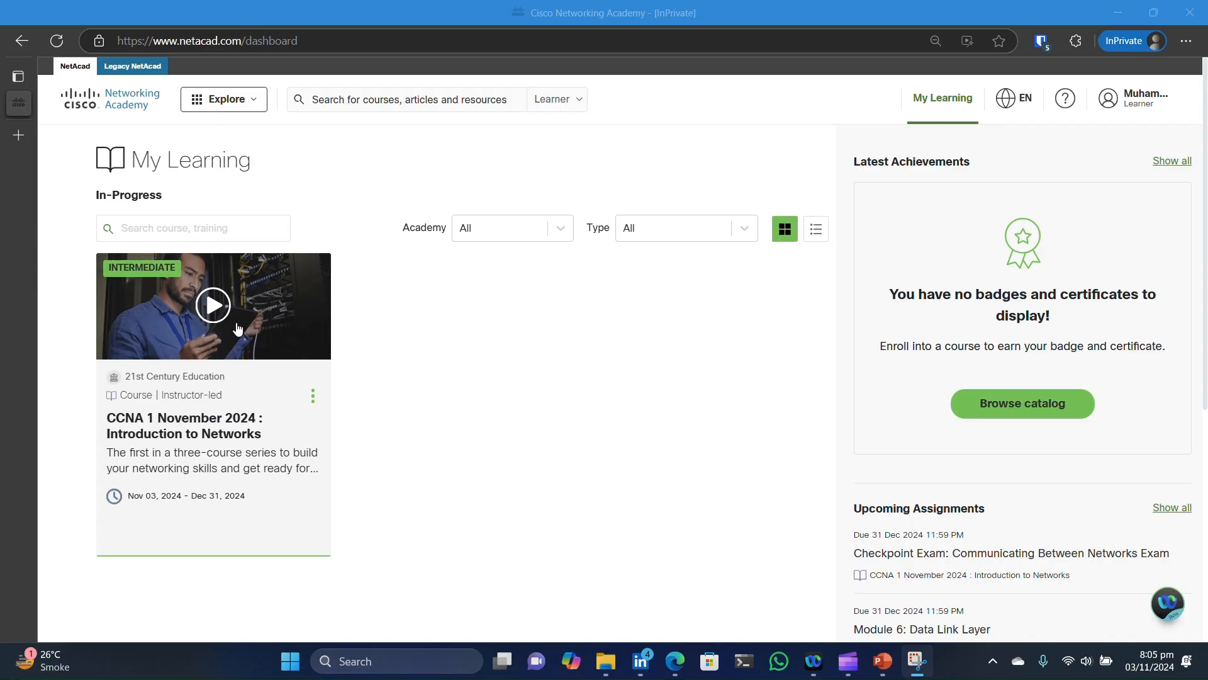
- Launch CCNA 1 and browse lessons 1.0.5, 1.0.3 and the Module 2 introduction
click(213, 305)
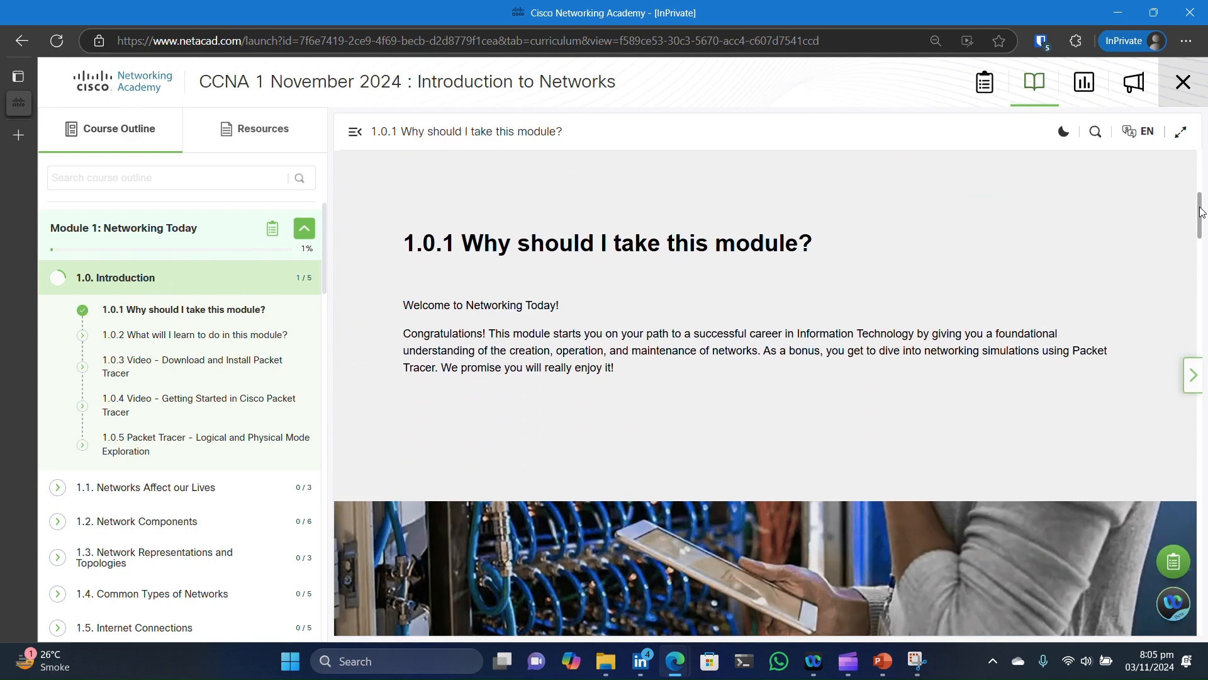
click(1191, 375)
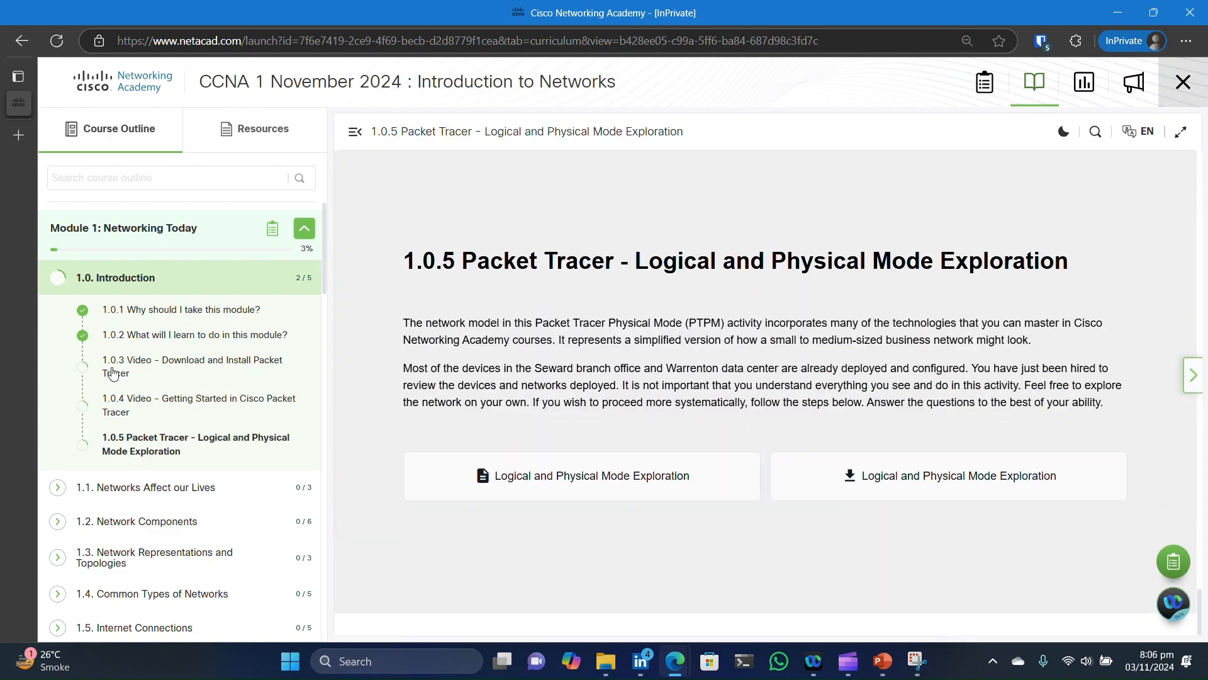
click(195, 366)
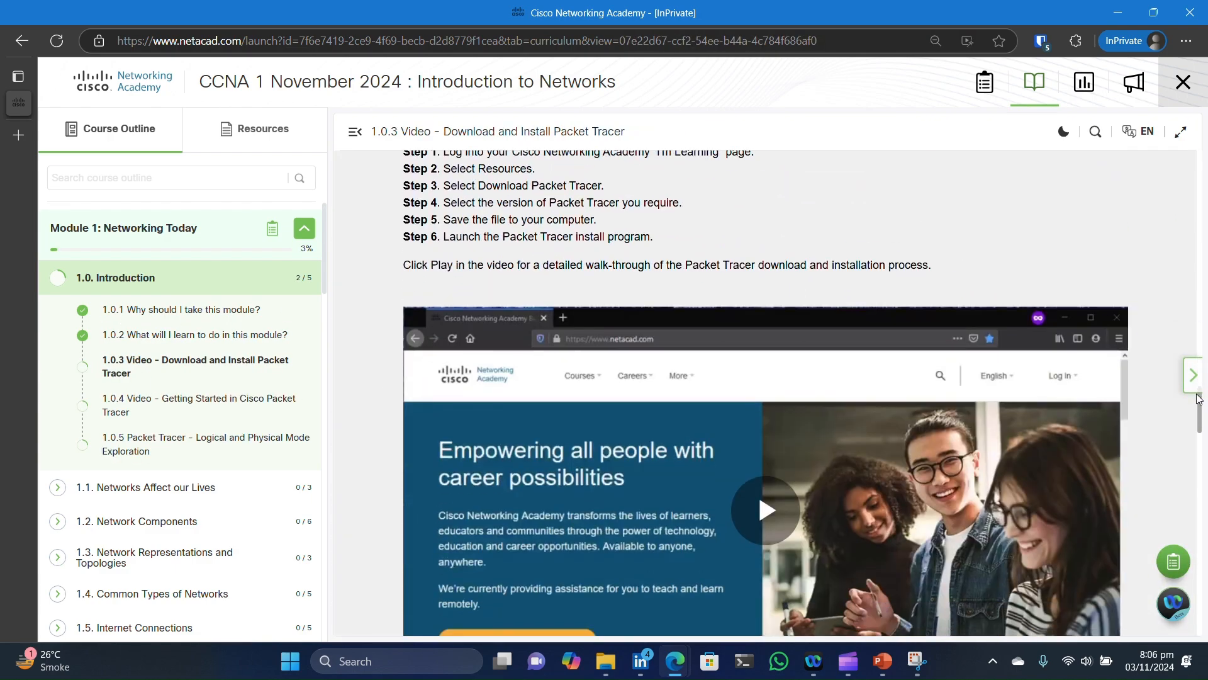
click(1191, 375)
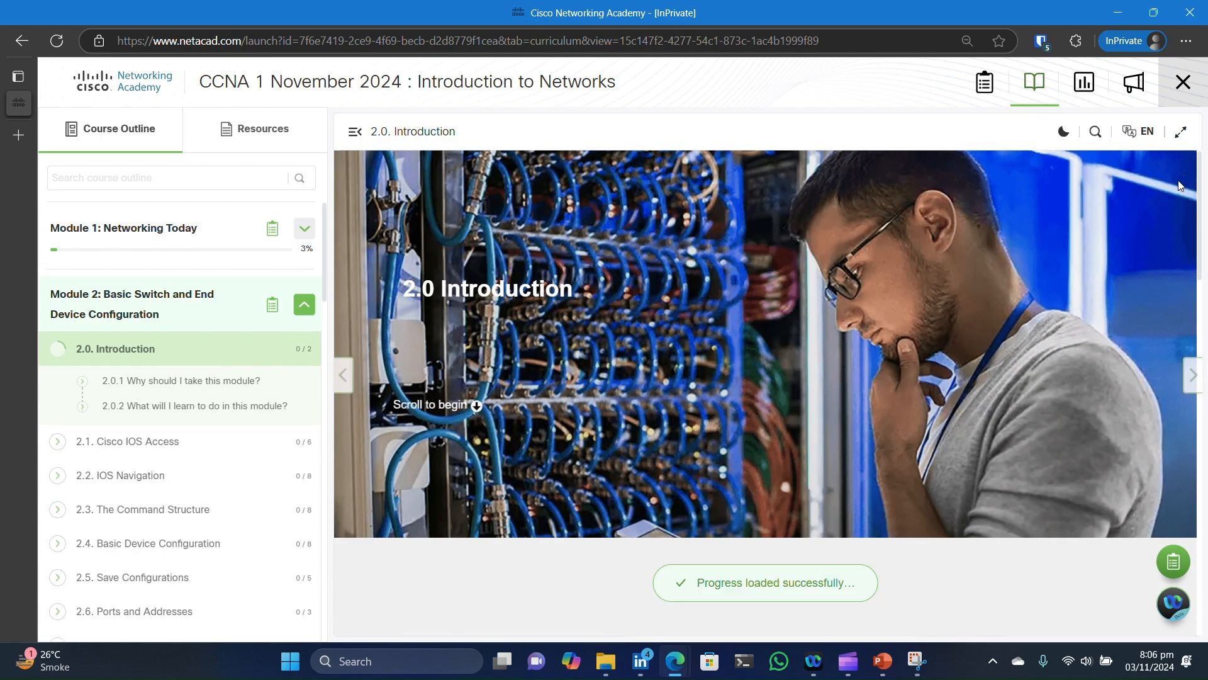
- View Module 2 topic objectives and reach the Basic Network Connectivity checkpoint exam
click(195, 406)
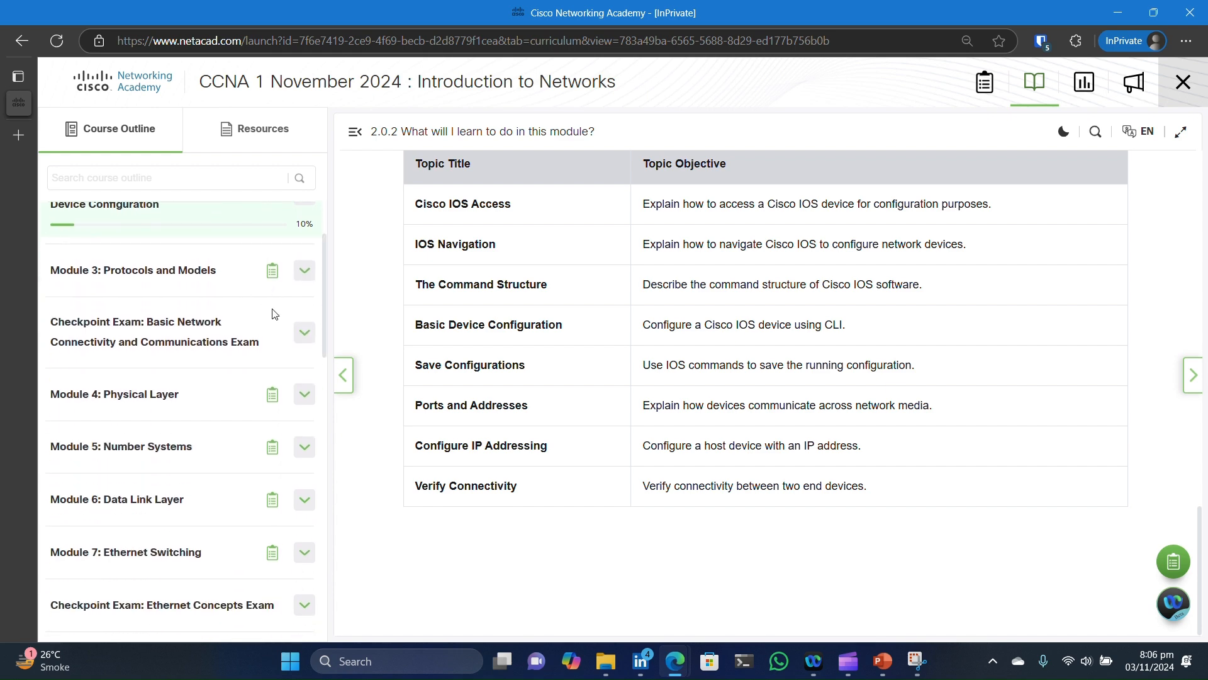
click(303, 332)
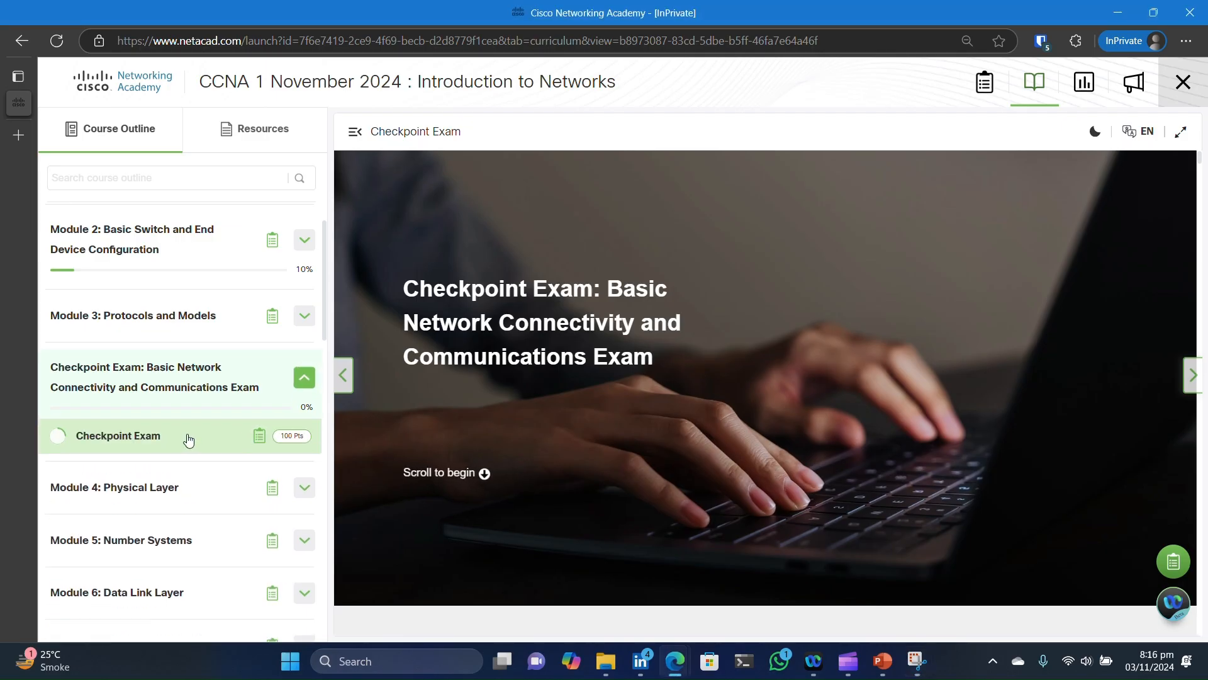
- Submit the checkpoint exam with unanswered questions, confirming to get a 0% score
scroll(down, 3)
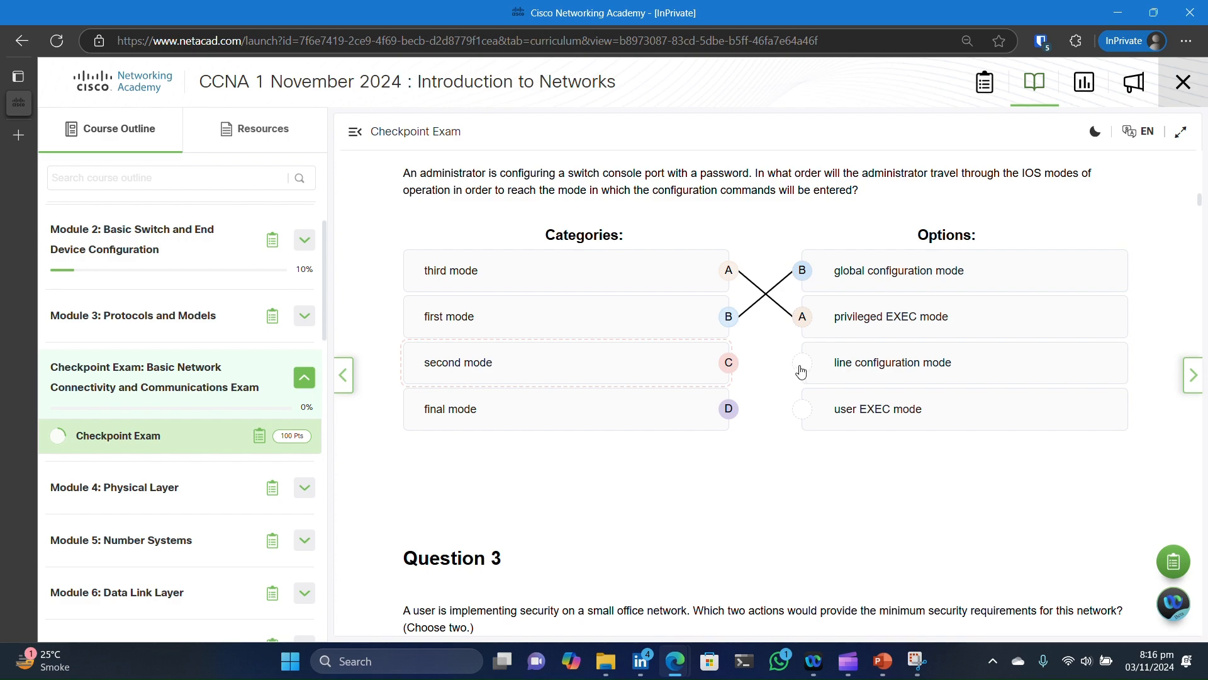
scroll(down, 3)
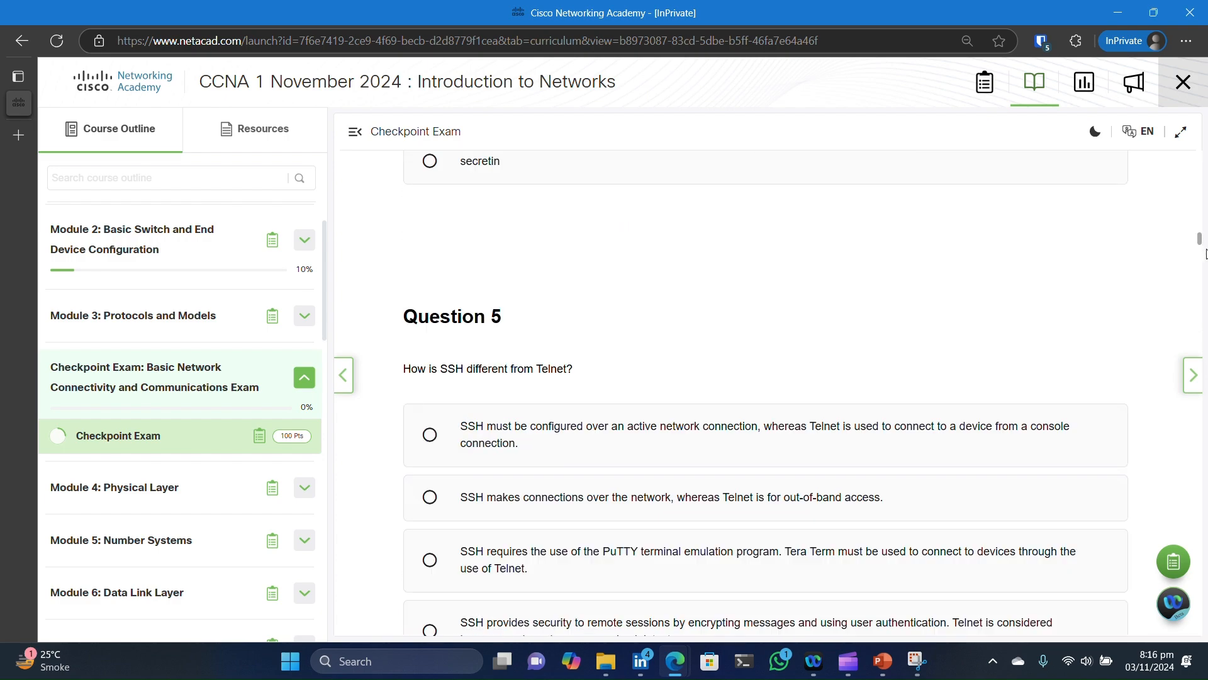
scroll(down, 3)
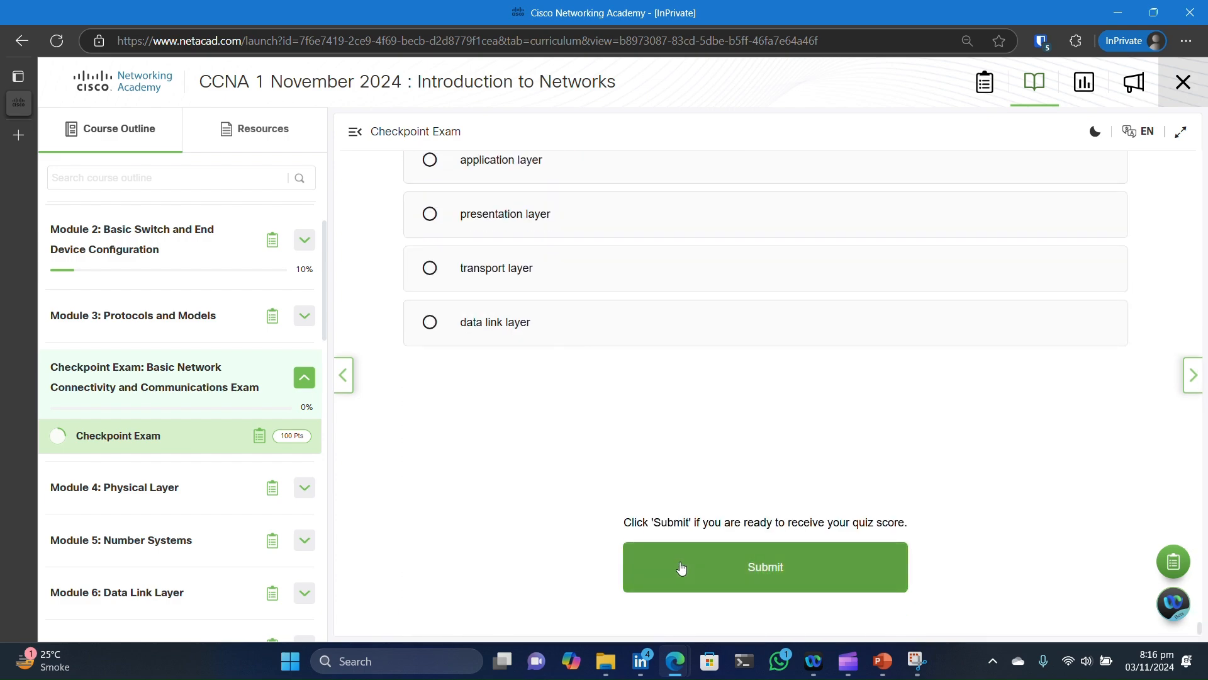
click(765, 566)
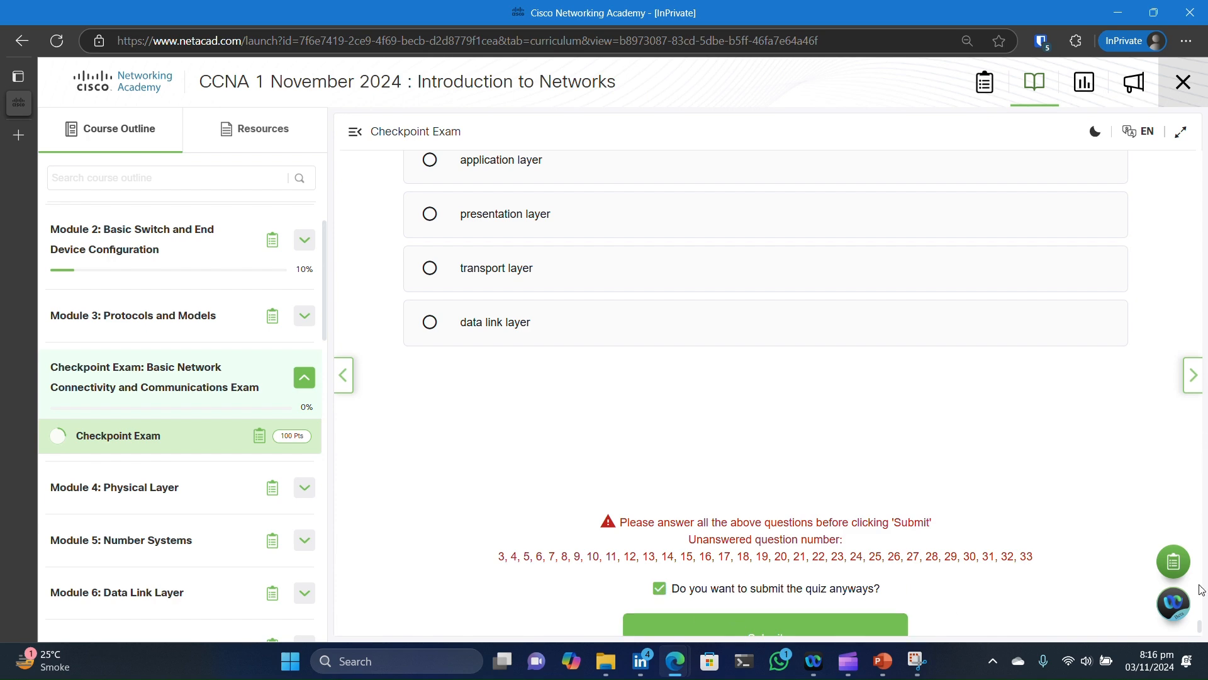
click(765, 624)
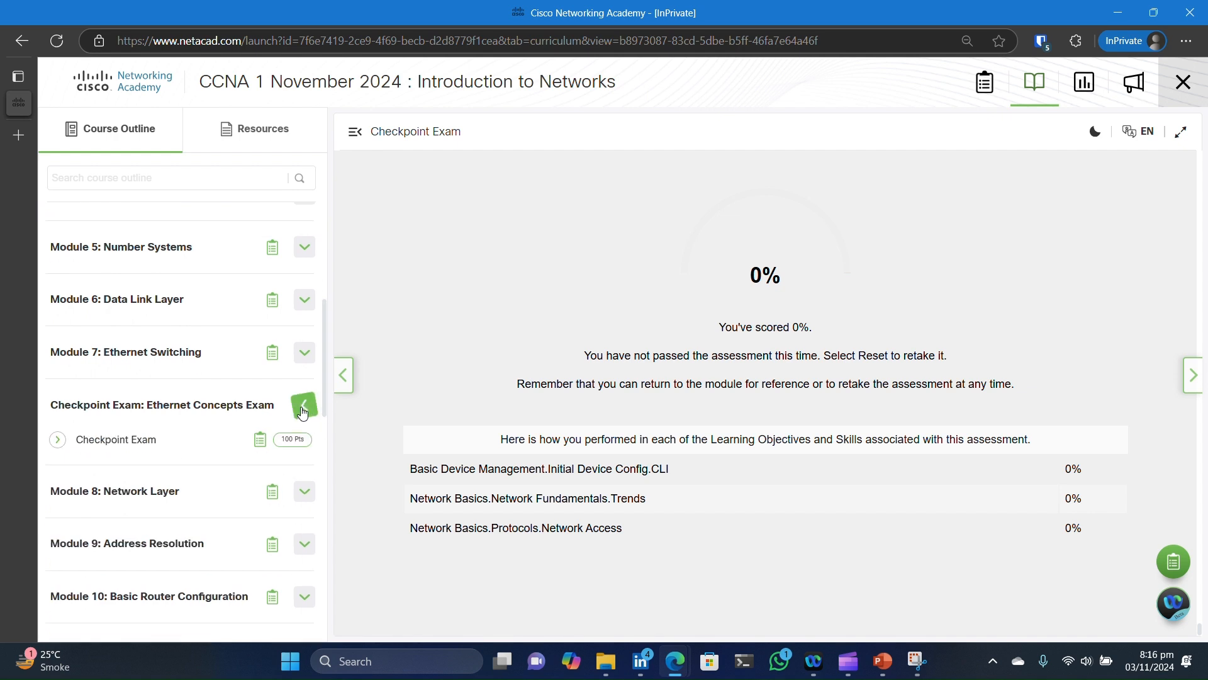
- Expand the Building and Securing a Small Network exam entries in the outline
scroll(down, 3)
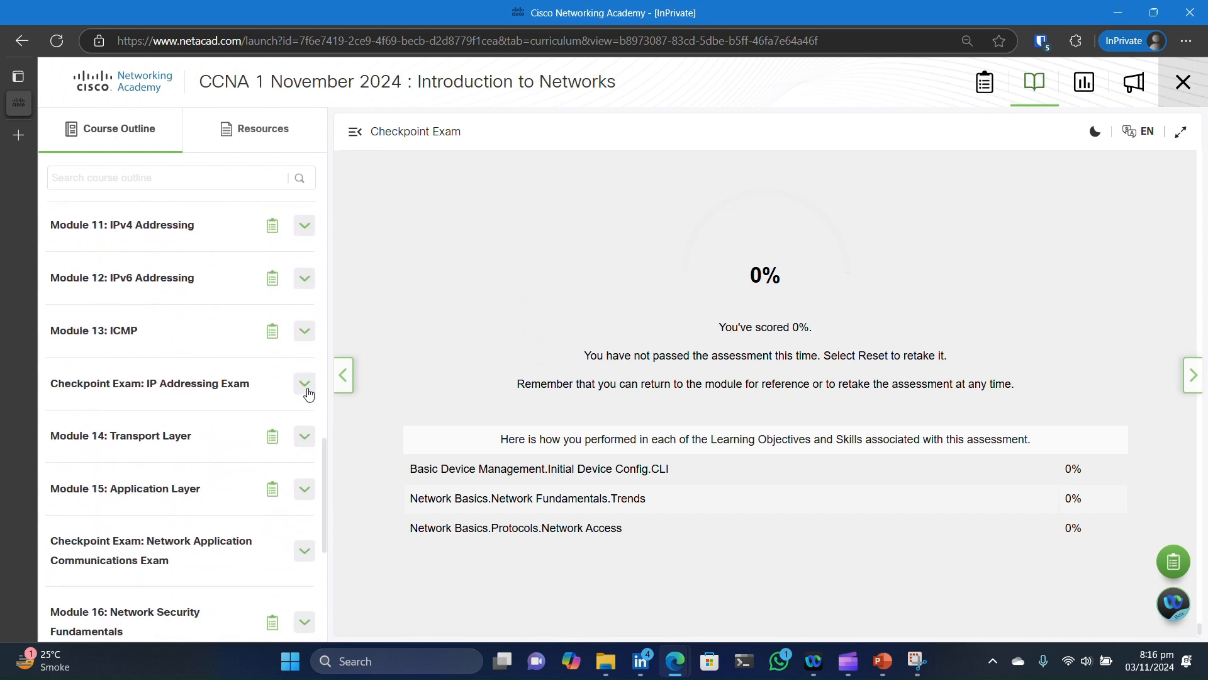
scroll(down, 3)
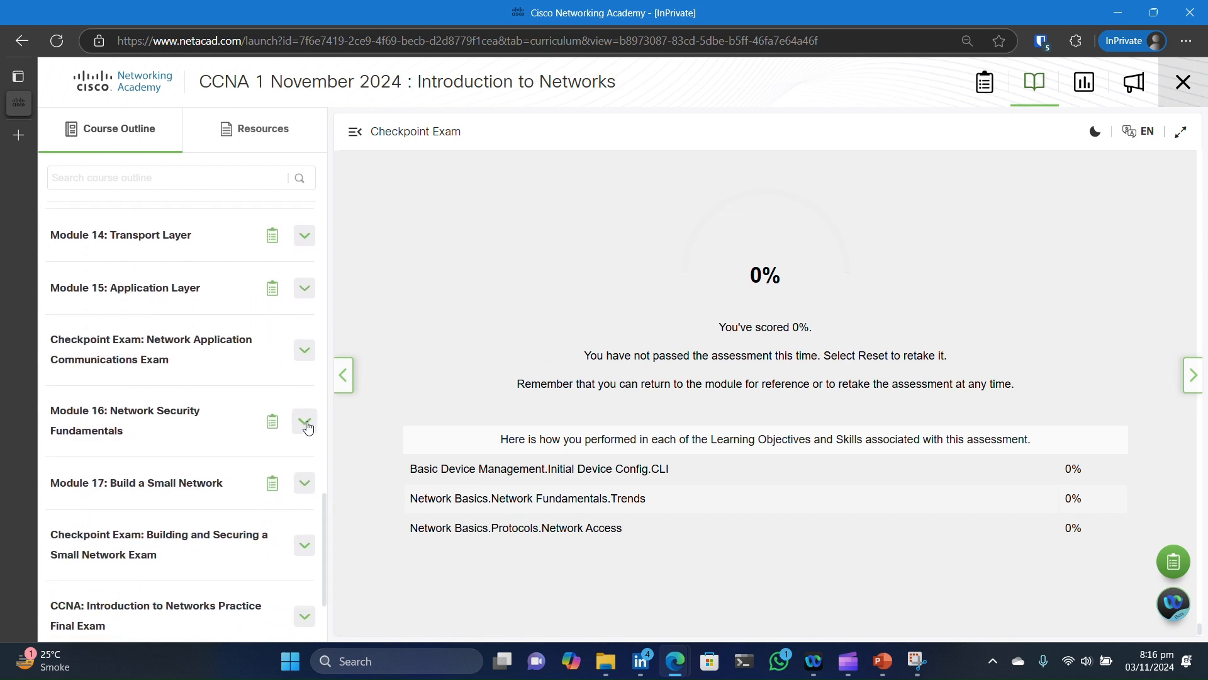
scroll(down, 3)
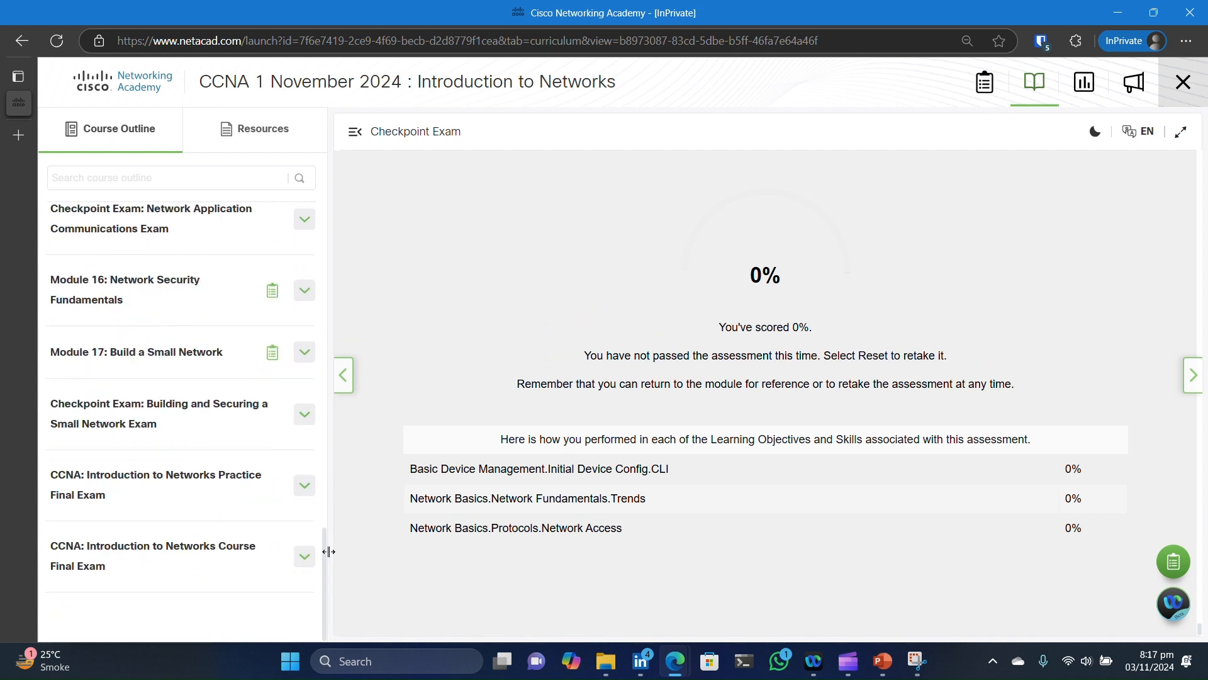
click(303, 414)
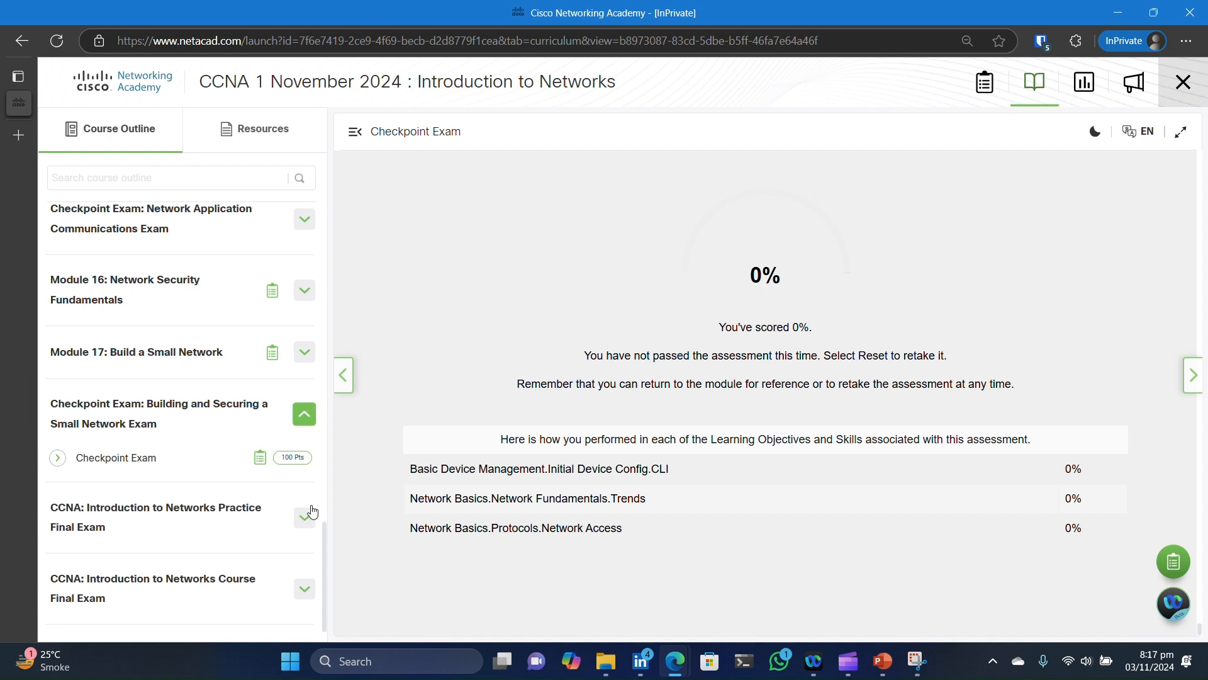
click(303, 516)
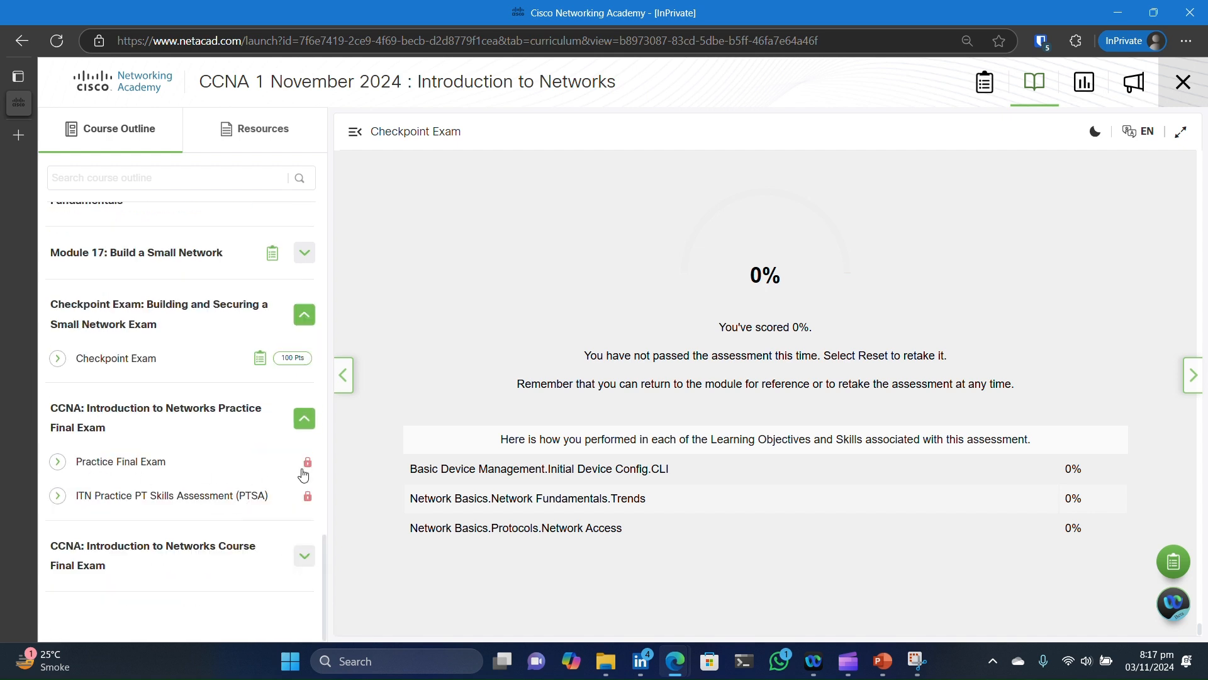
- Check the Practice Final Exam, ITN PTSA and Final Skills Exam, then the End of Course Survey
click(120, 460)
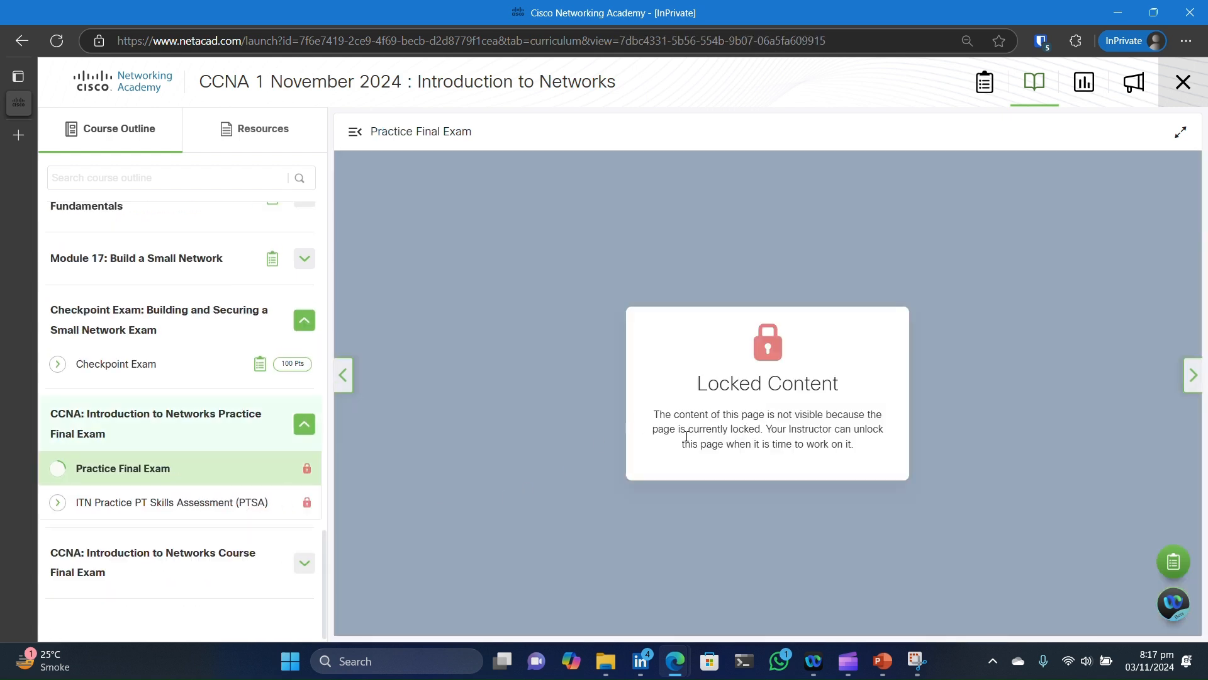
click(171, 501)
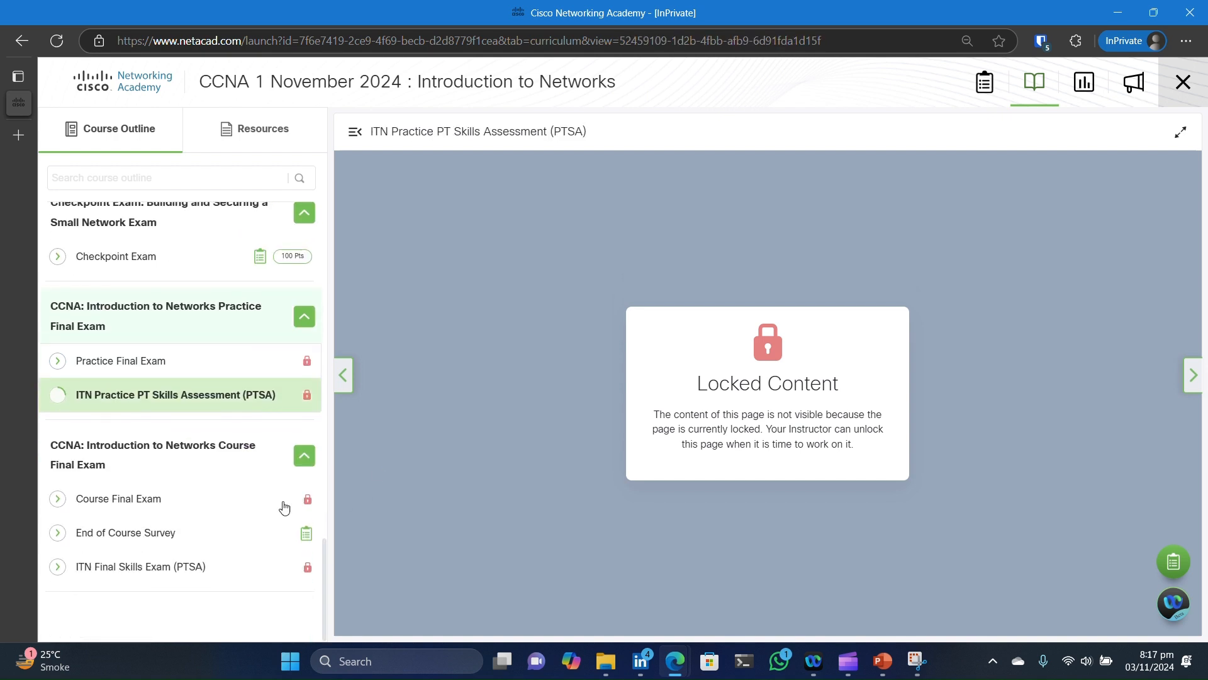
click(141, 566)
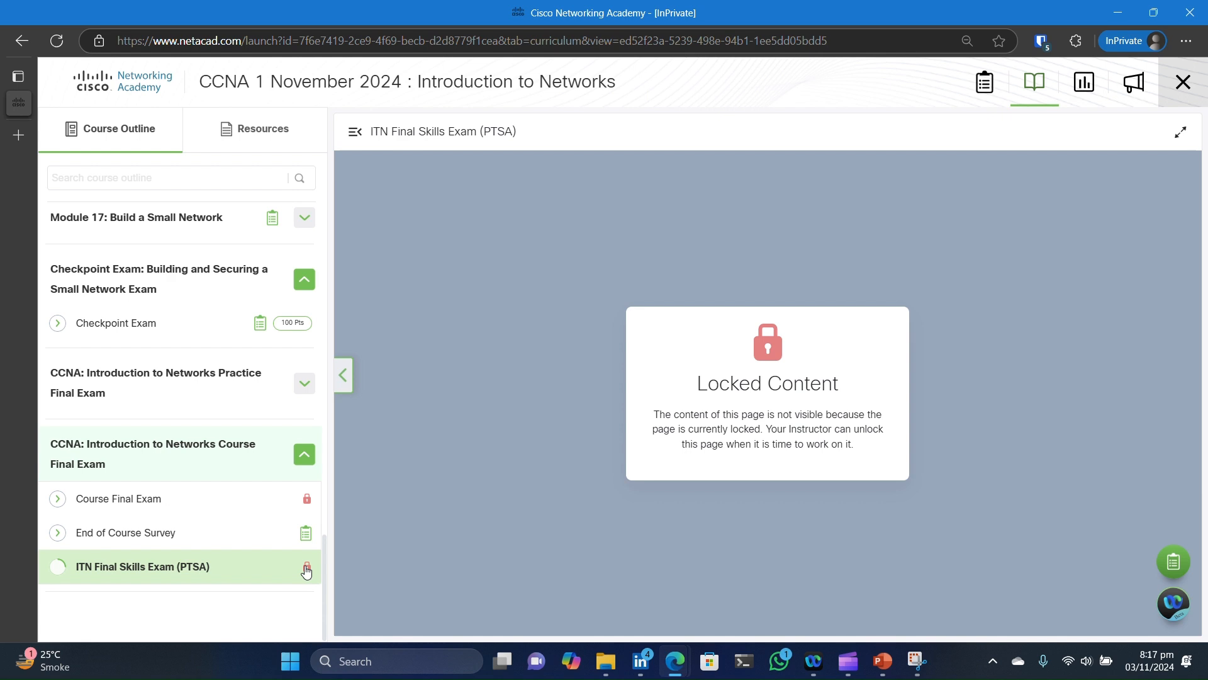
mouse_move(124, 528)
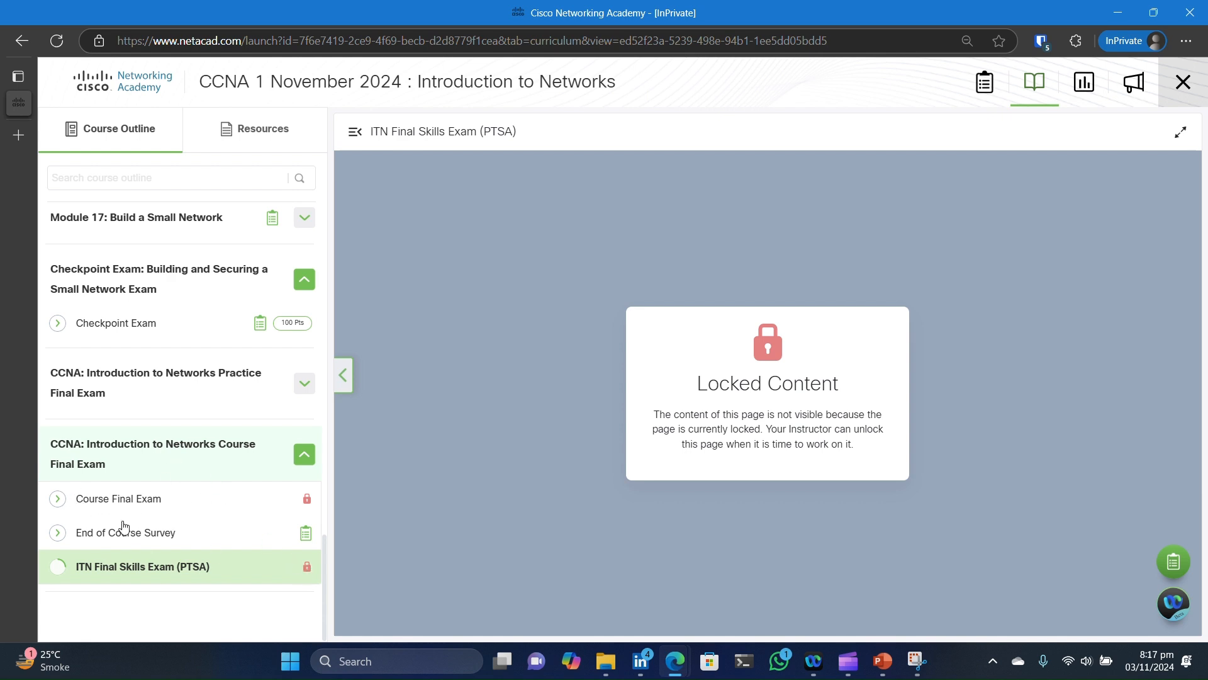
click(127, 532)
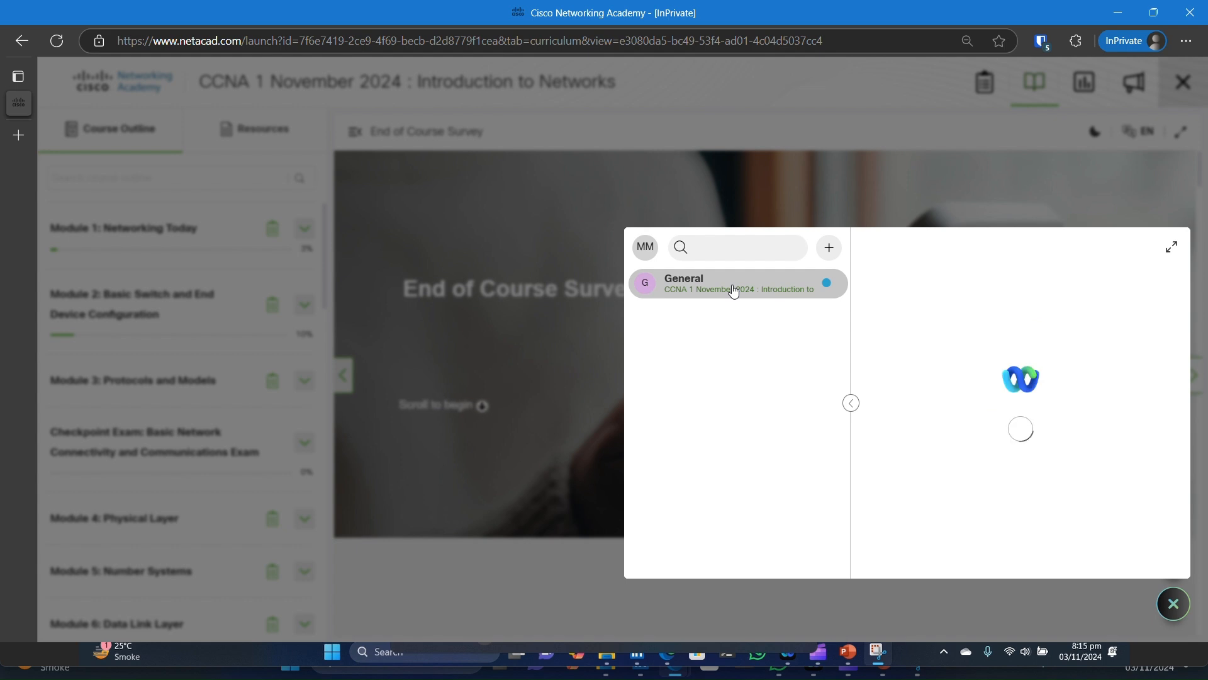
- Read the General space's 'Hello everyone' message and close the Webex chat
click(736, 282)
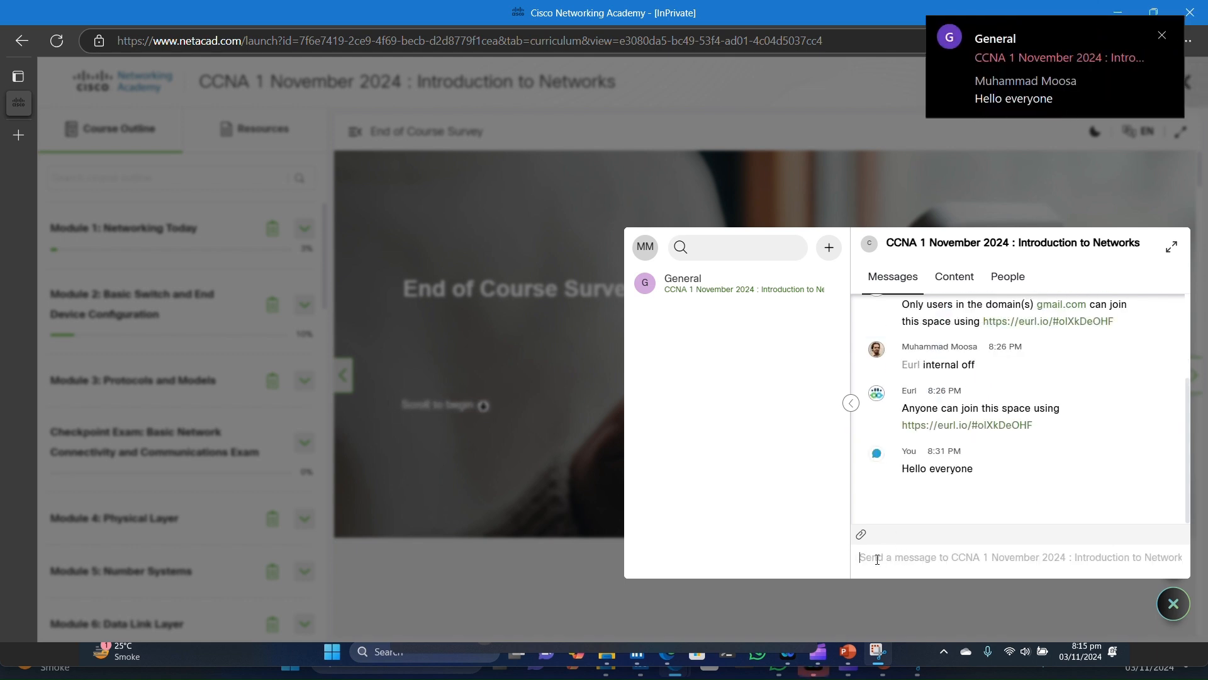
click(1171, 604)
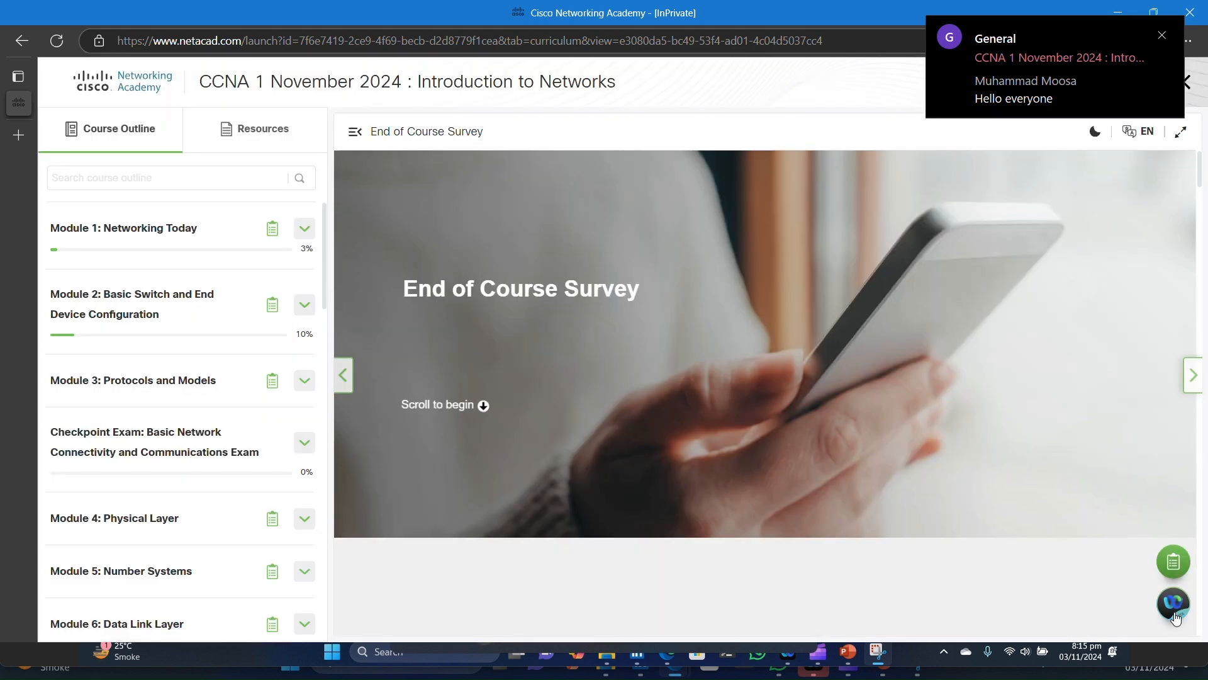
click(1132, 82)
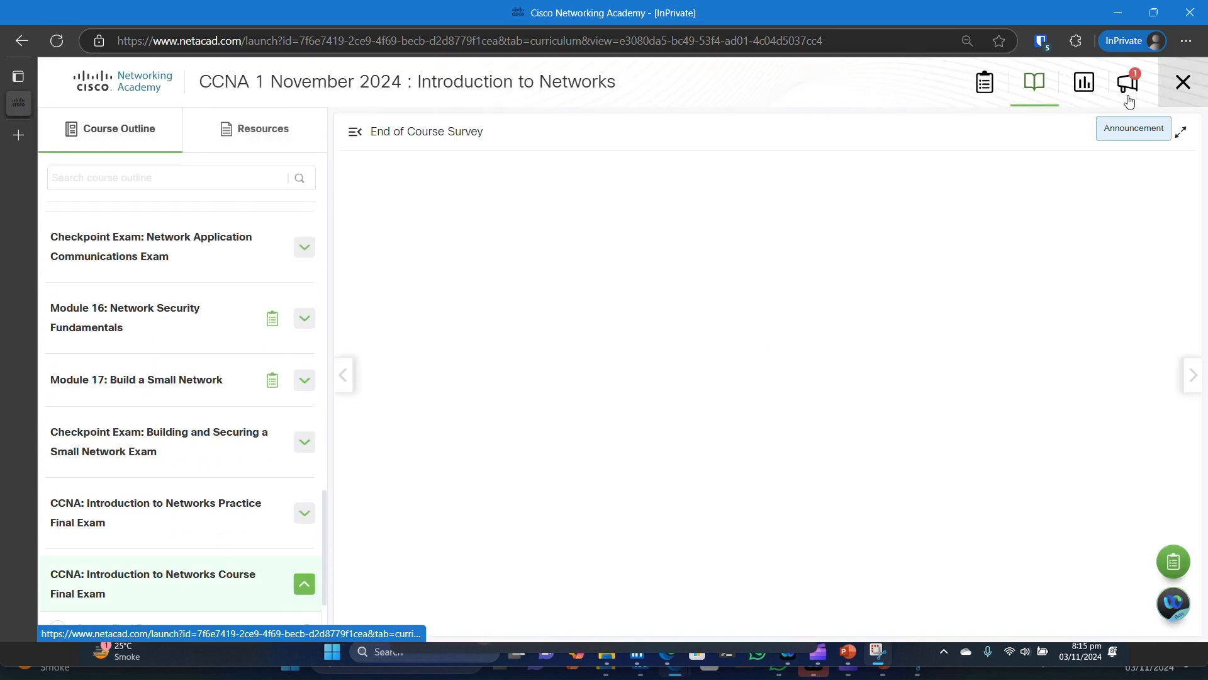
- Follow the Join Webex announcement's eurl.io invitation link
click(1127, 81)
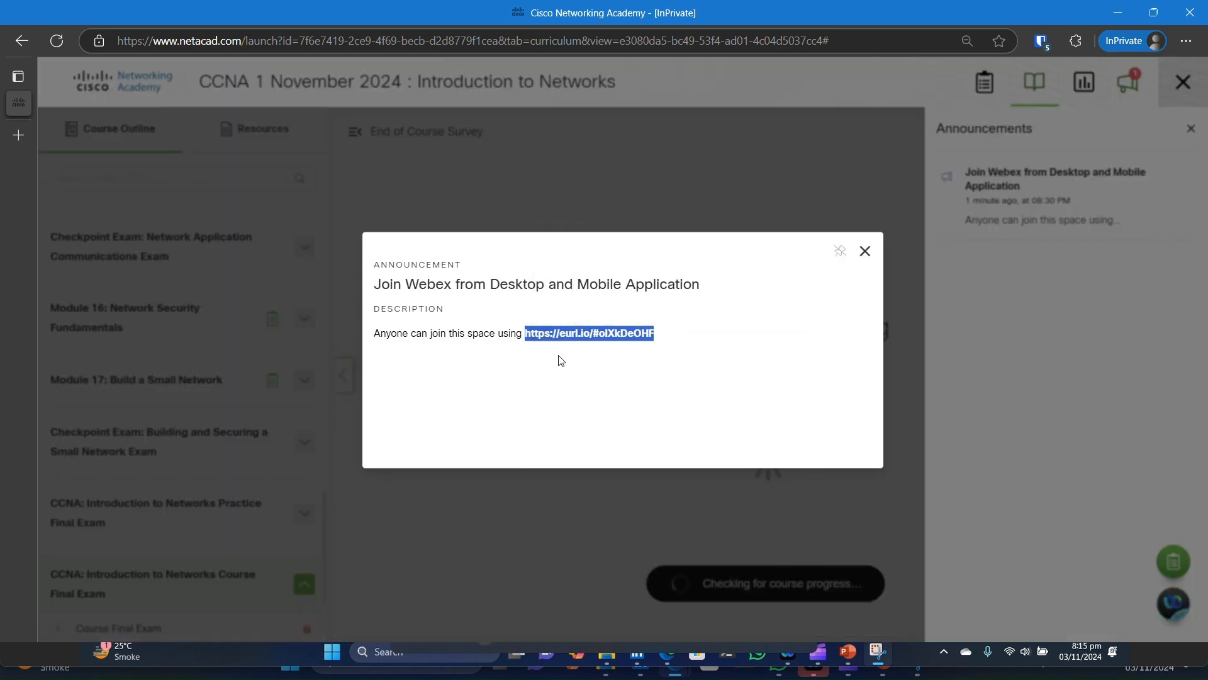
click(589, 333)
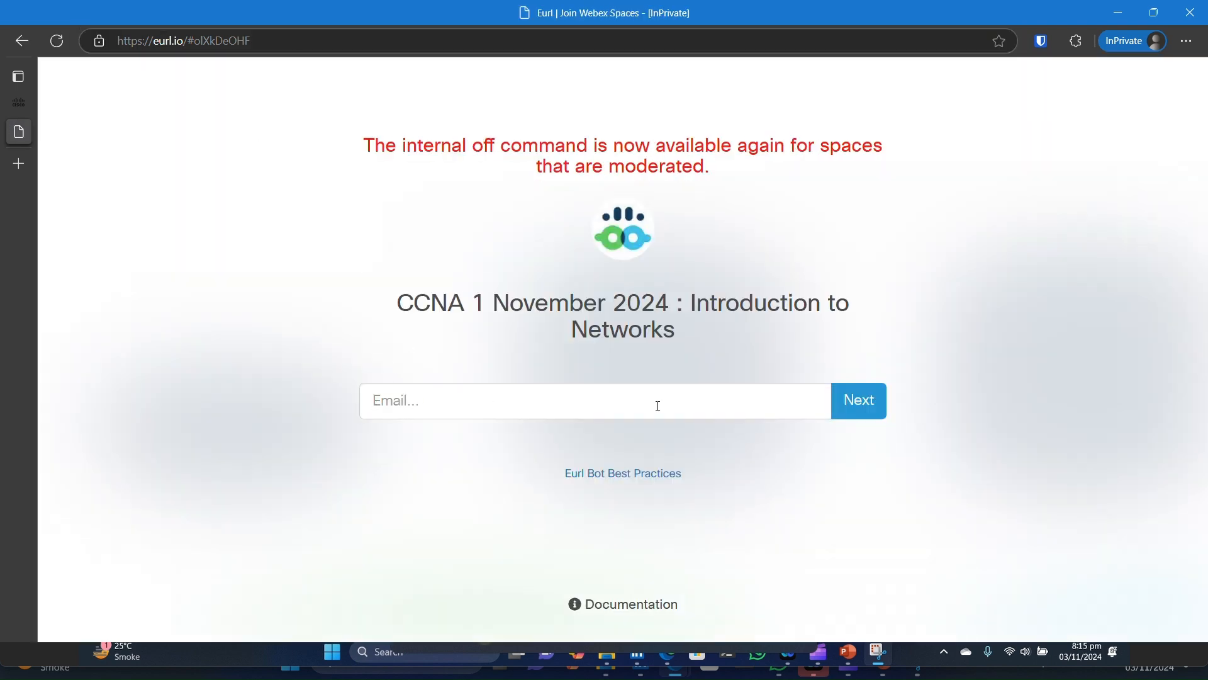
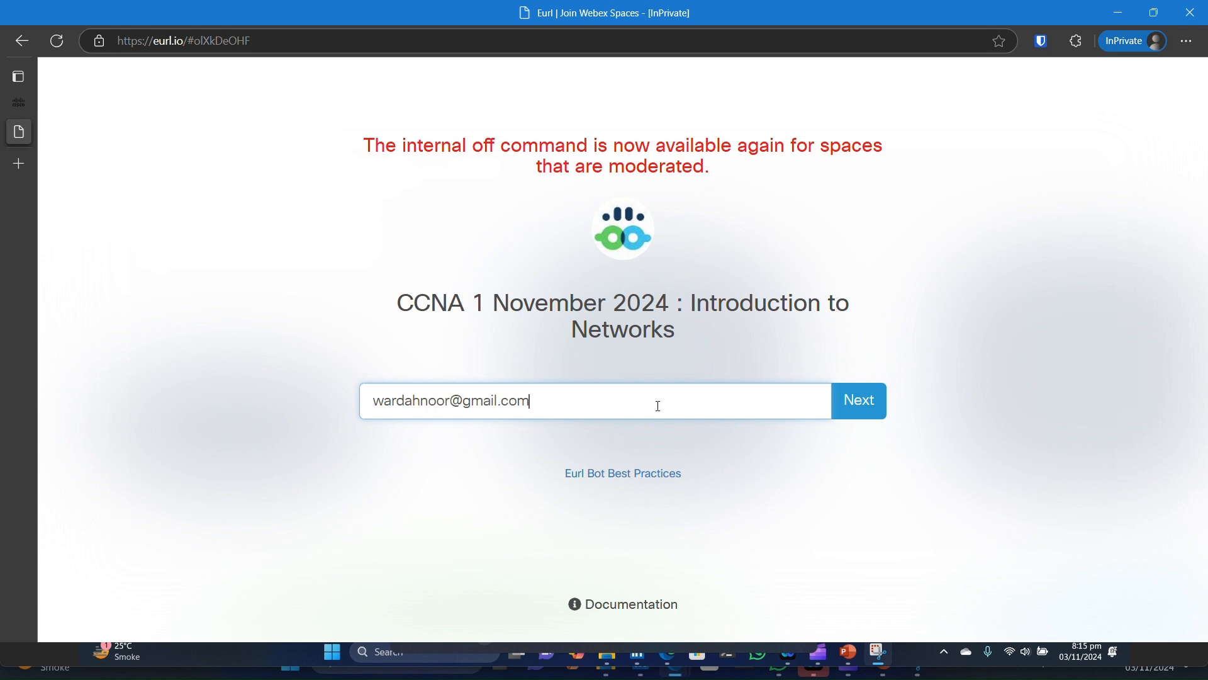
click(857, 400)
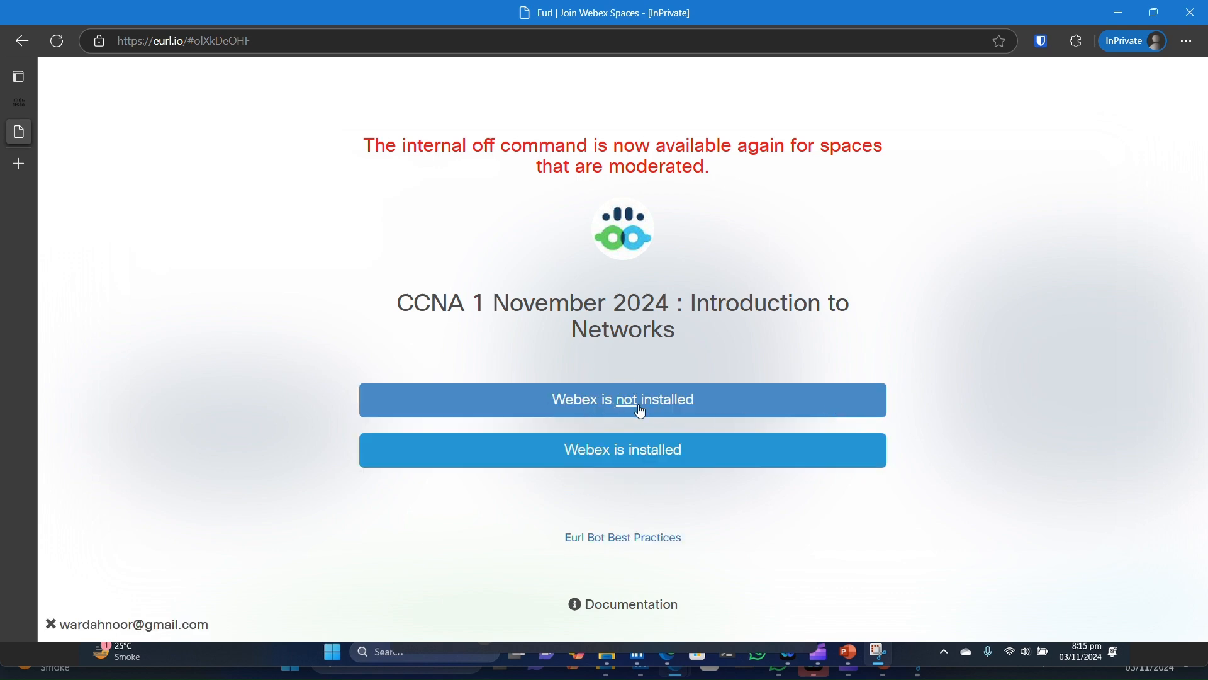
click(622, 398)
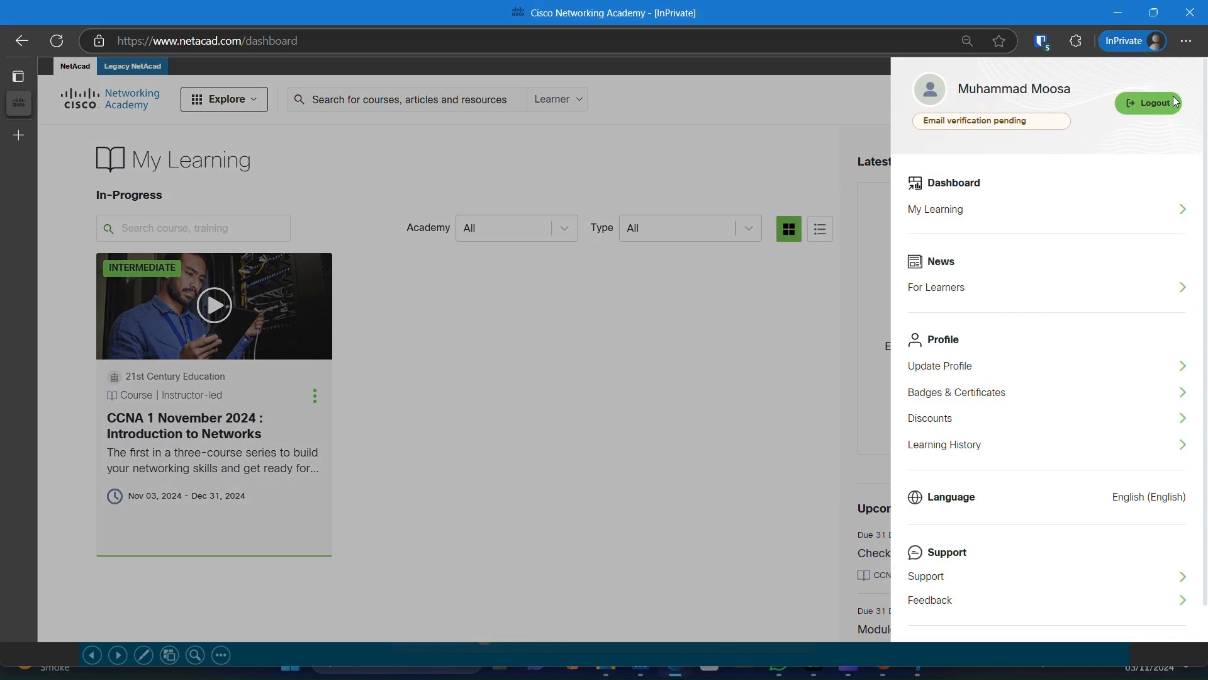
- Reach the learner profile page from the email verification pending notice
double_click(931, 121)
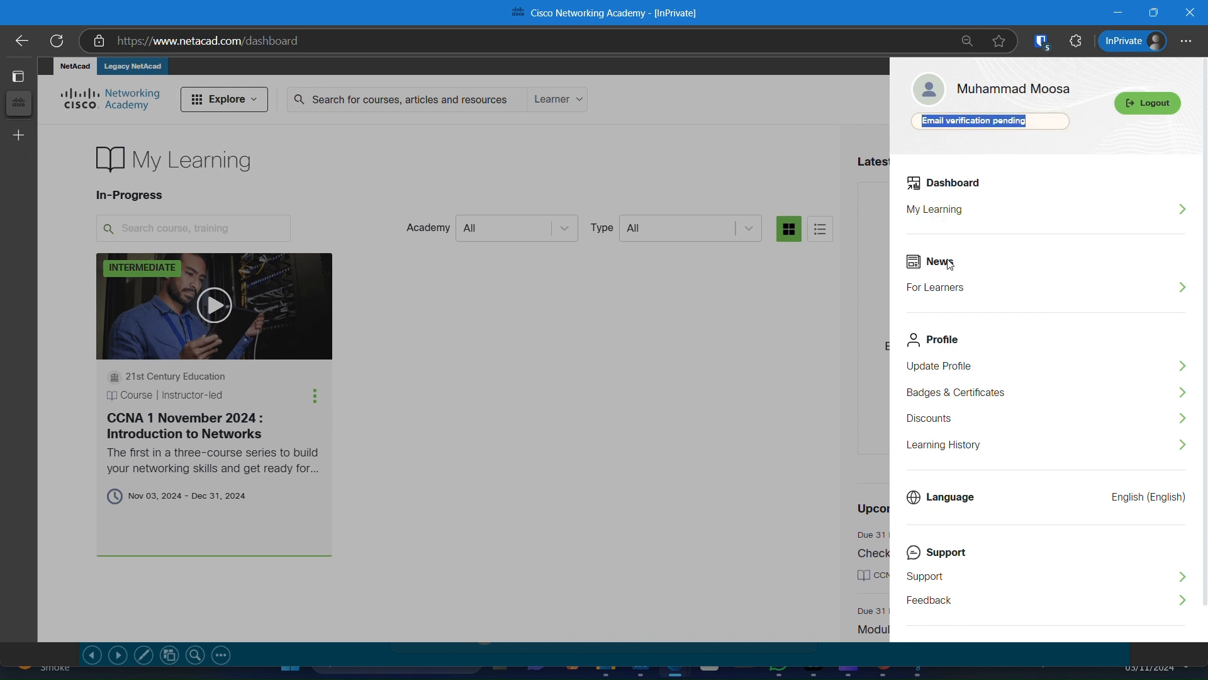
click(938, 365)
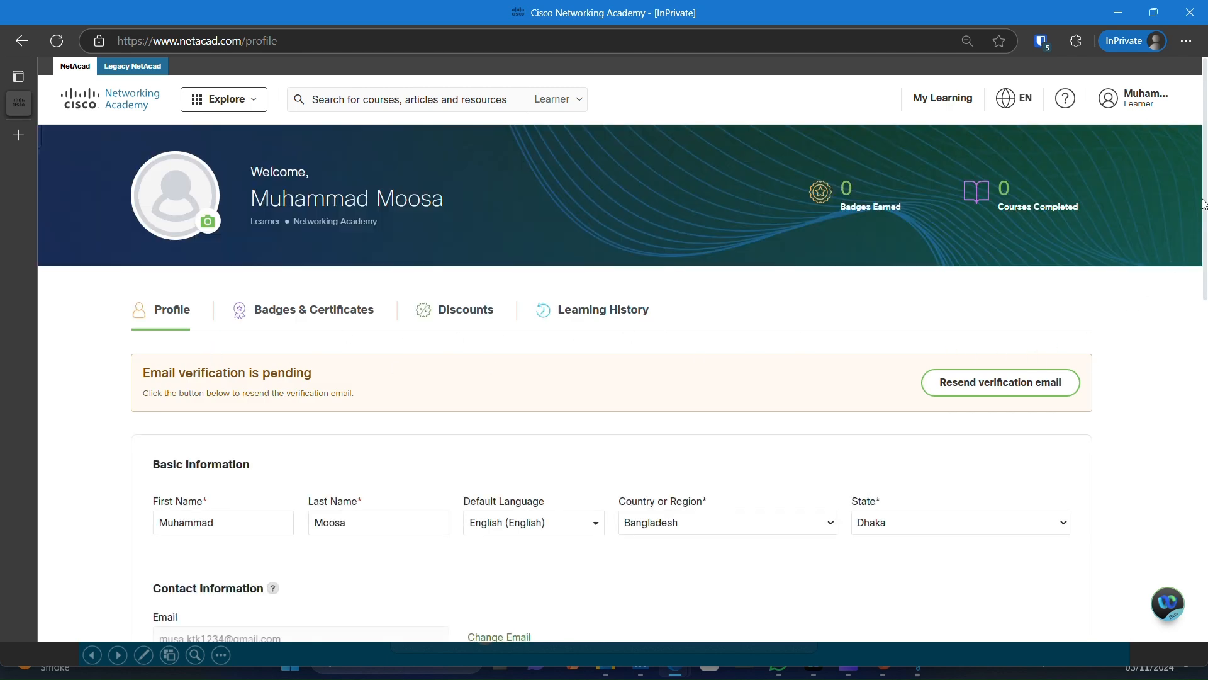
- Set the profile country to Pakistan and state to Punjab, scrolling to Save
scroll(down, 3)
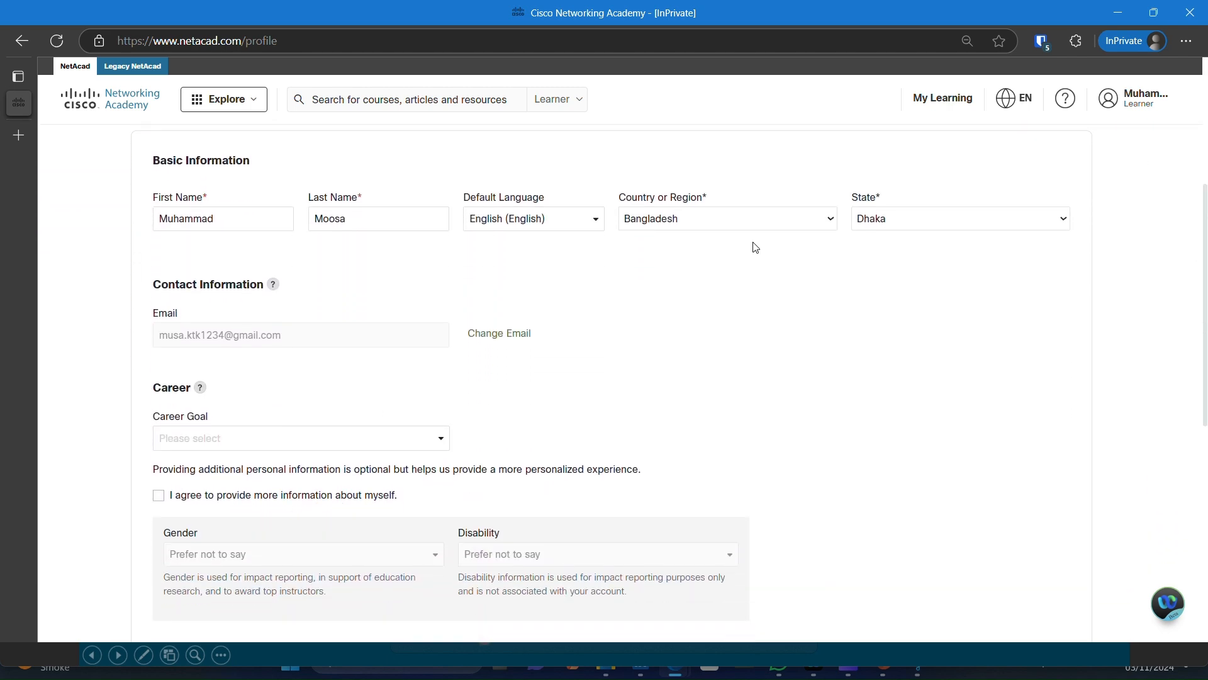
click(725, 218)
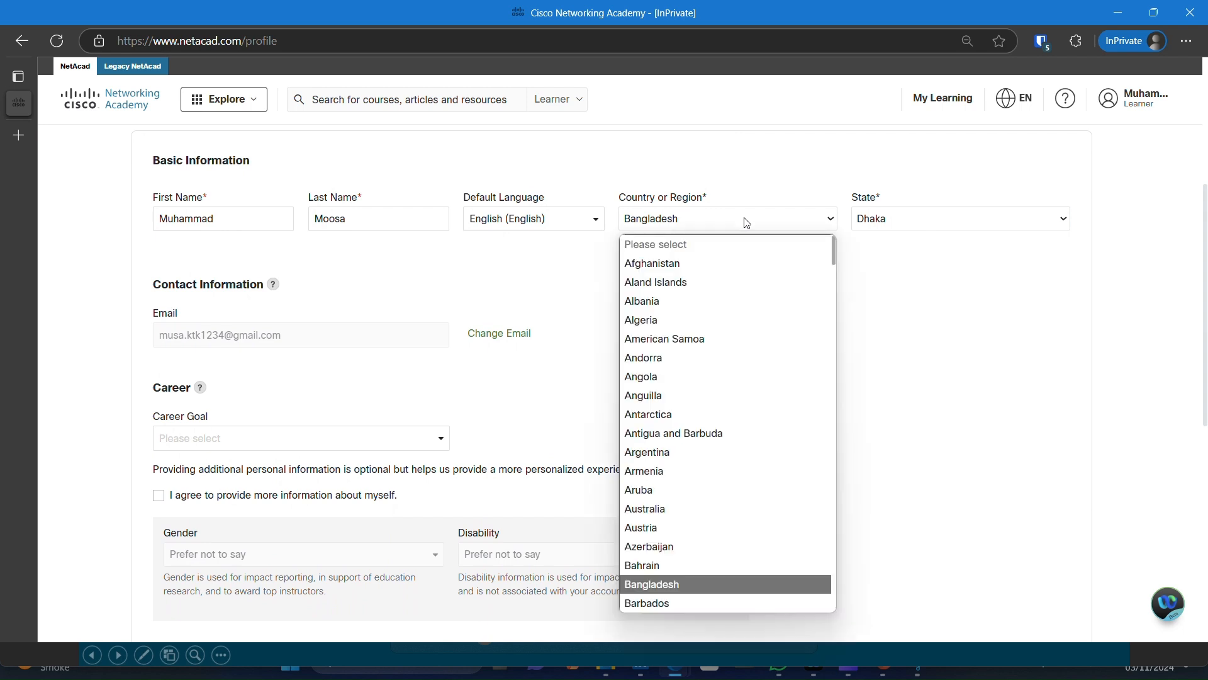
click(645, 603)
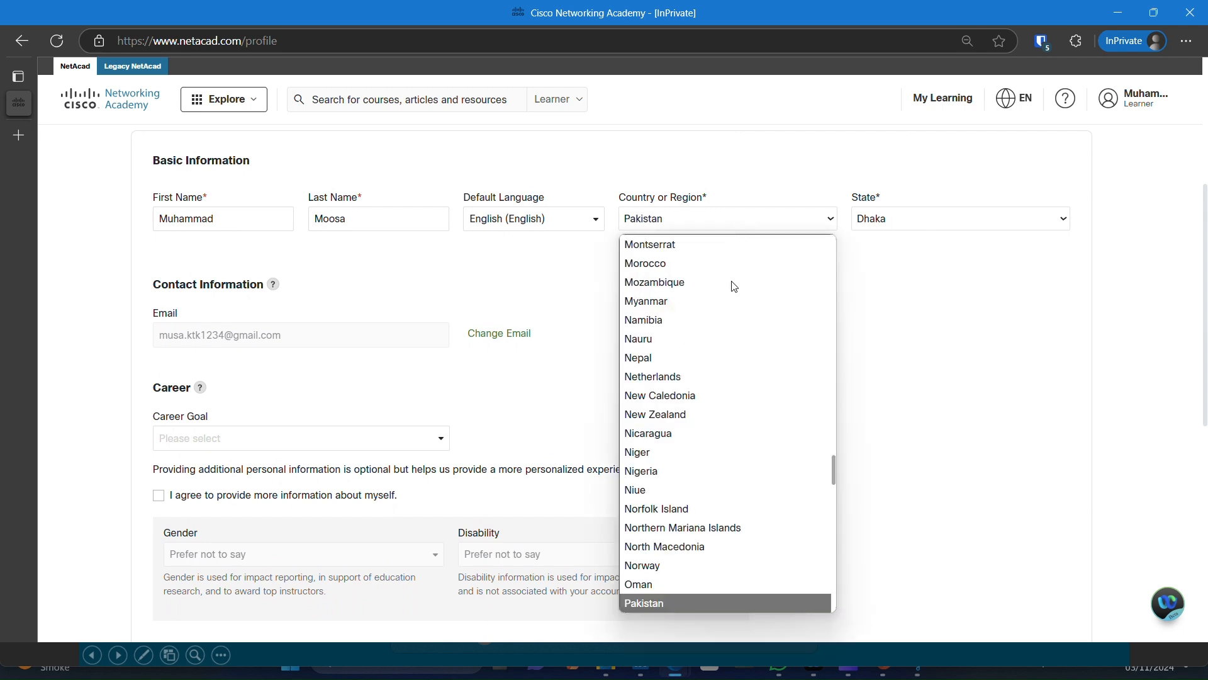
click(644, 603)
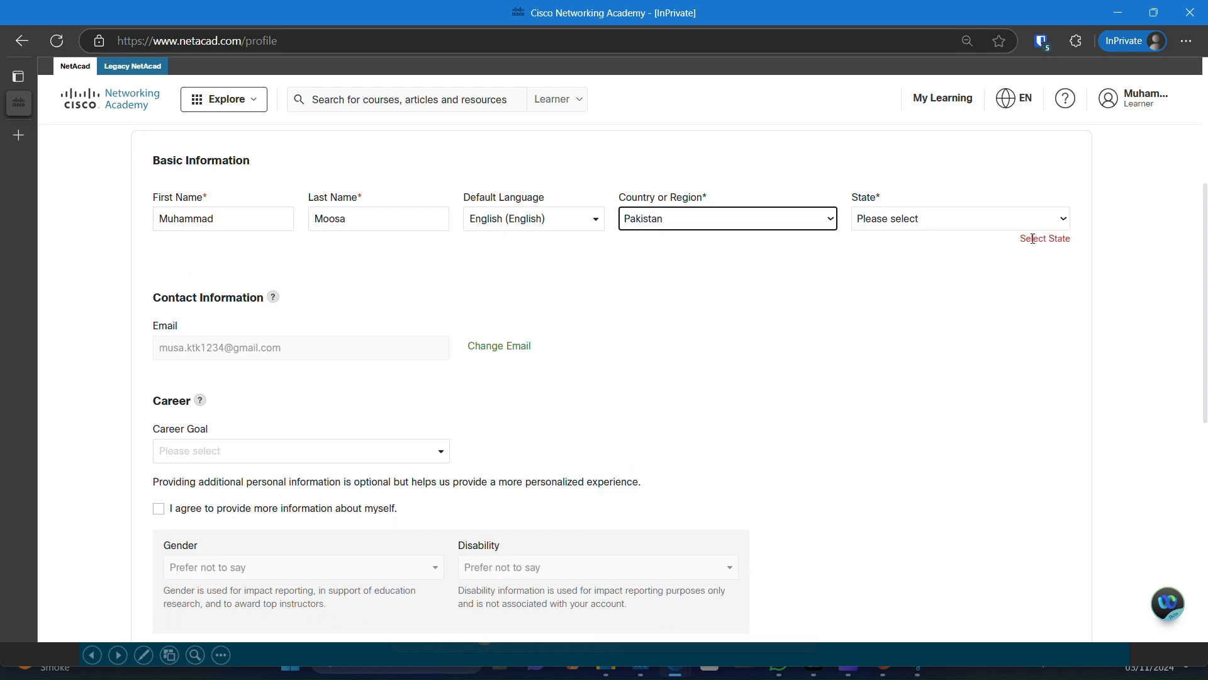
click(959, 219)
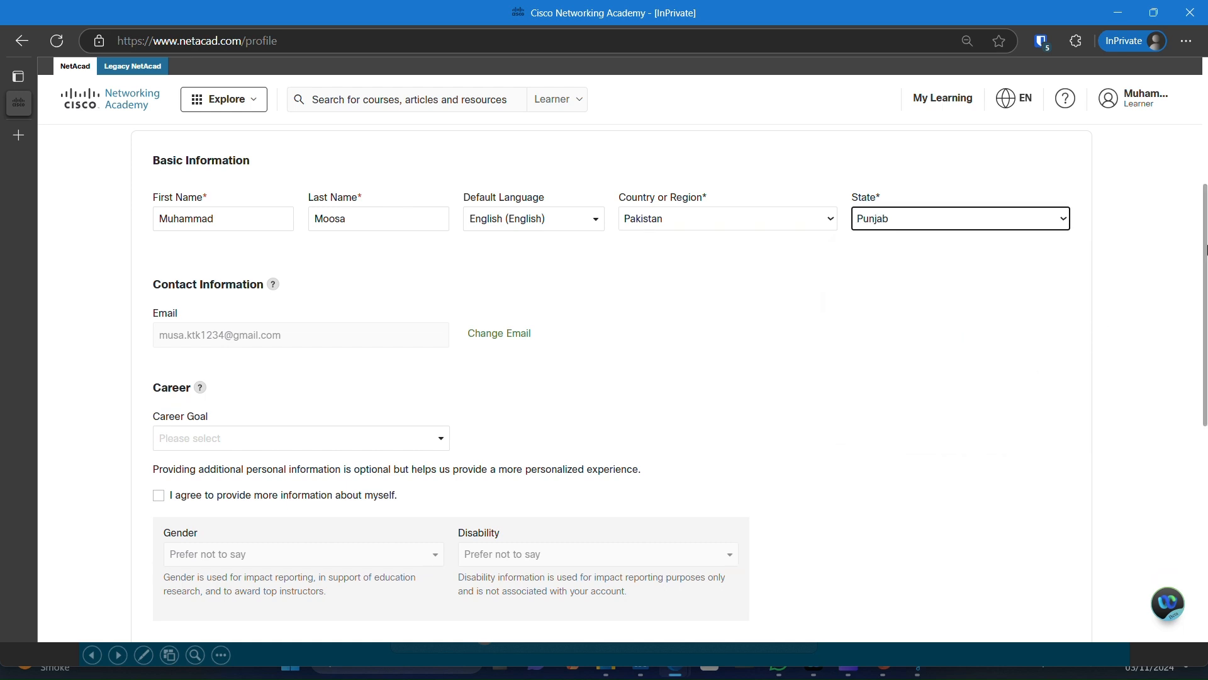
scroll(down, 3)
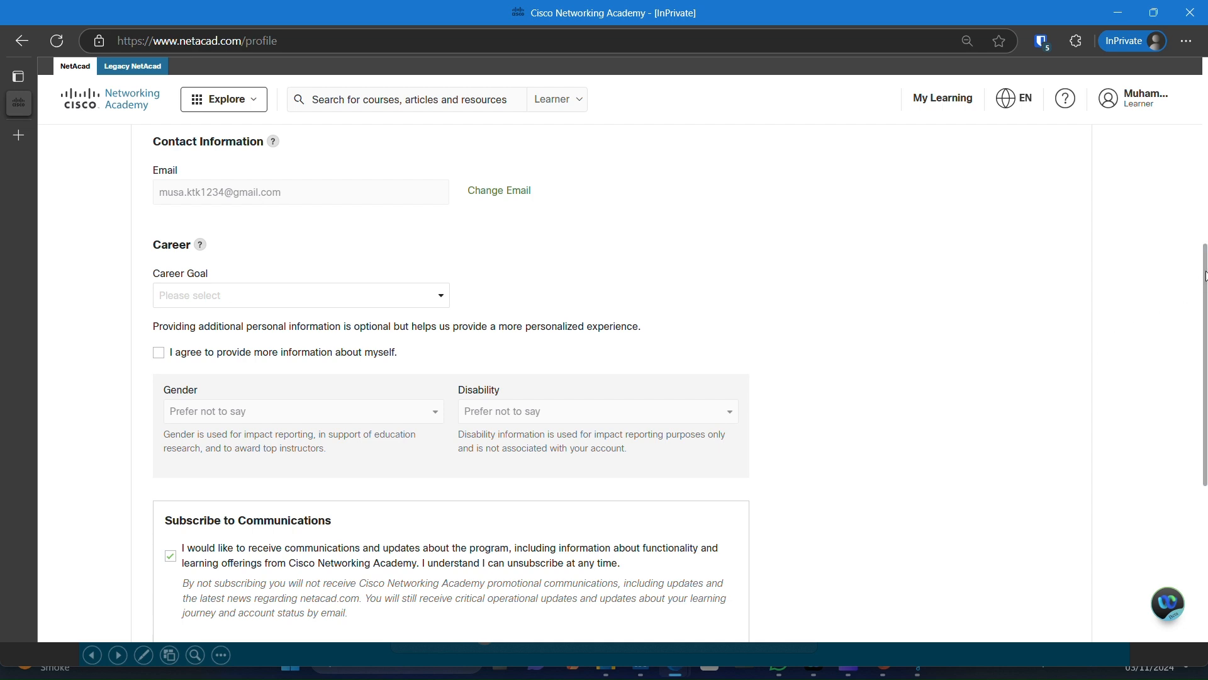
scroll(down, 3)
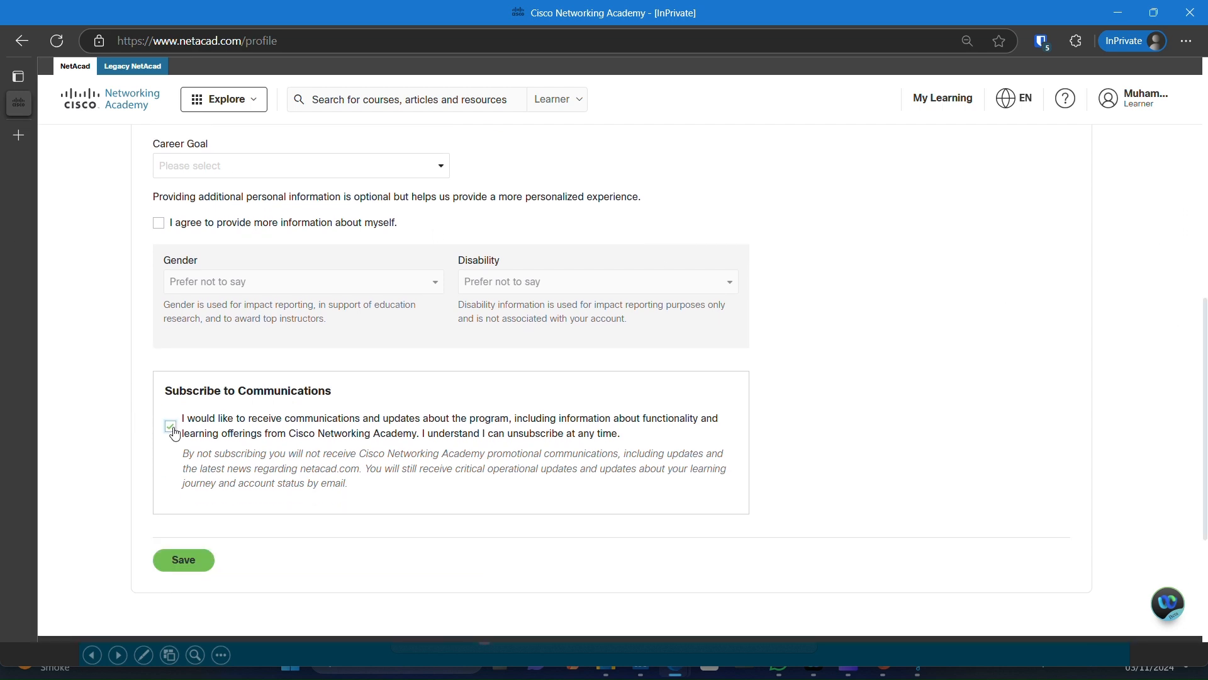
click(170, 427)
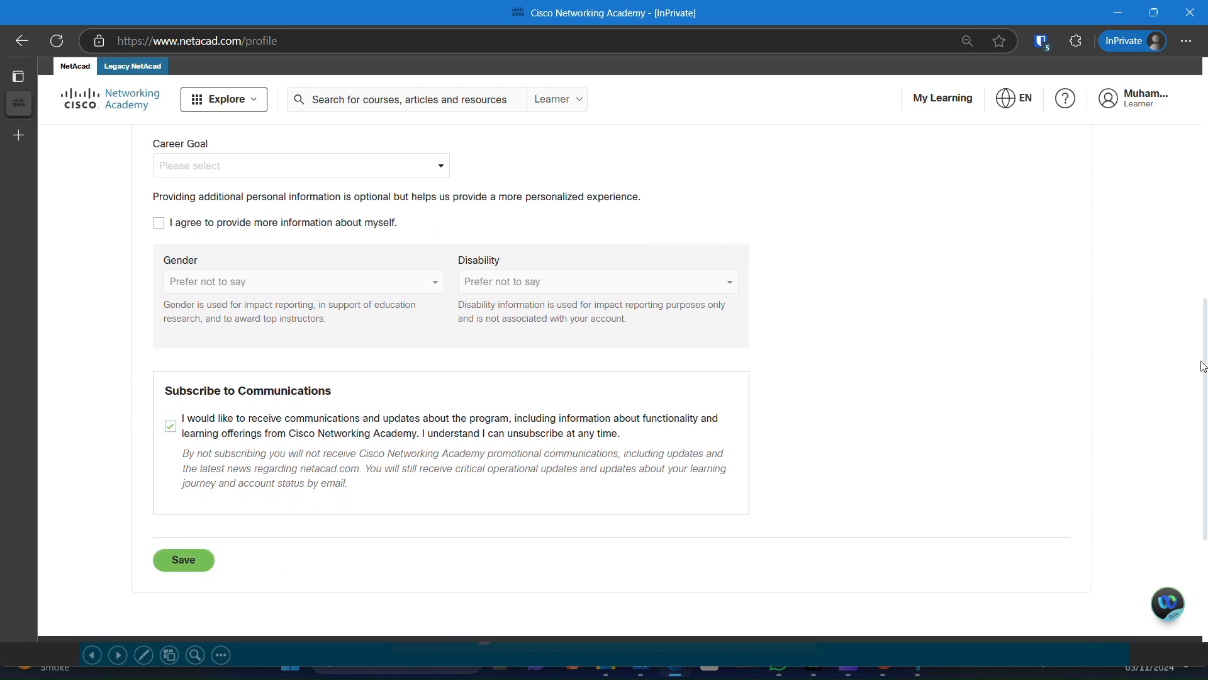
- Browse the profile's Badges & Certificates, Discounts and Learning History sections, all empty
click(313, 309)
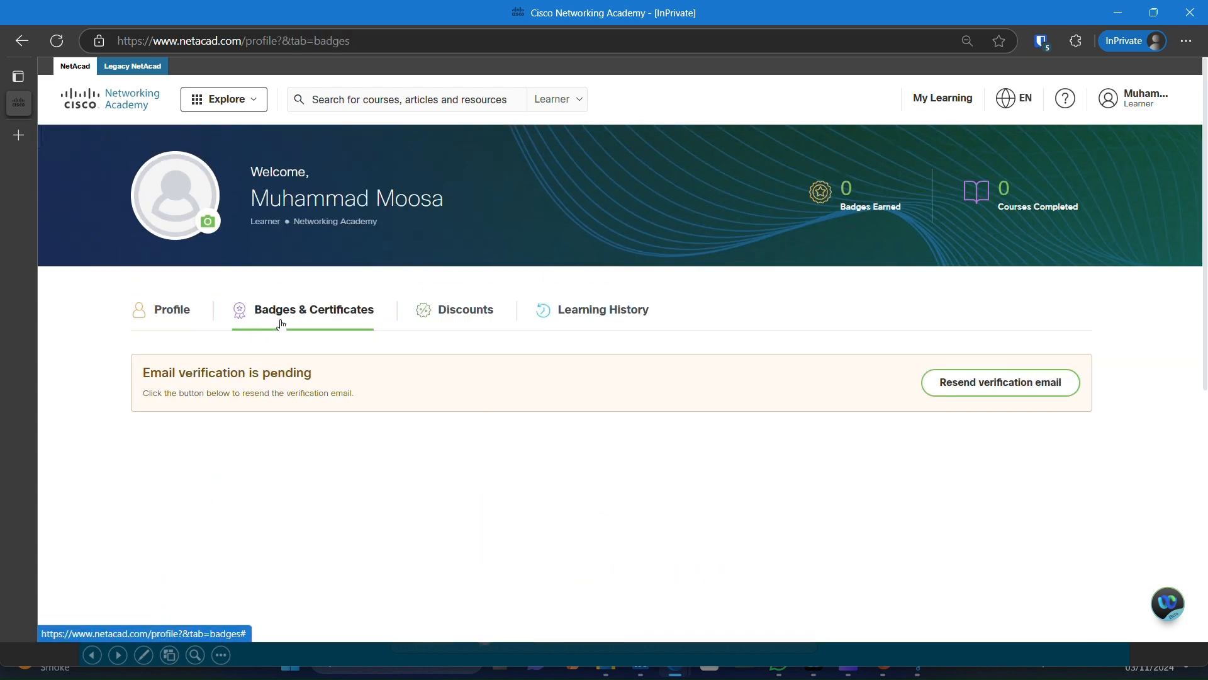
scroll(down, 3)
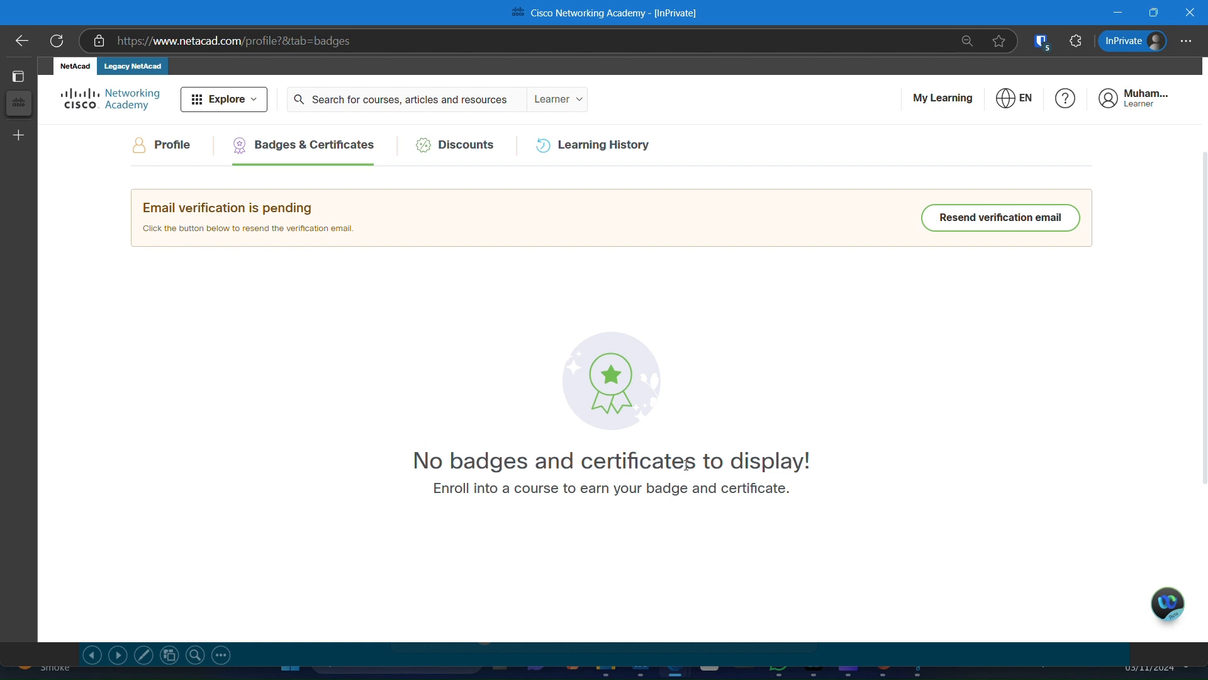
click(464, 144)
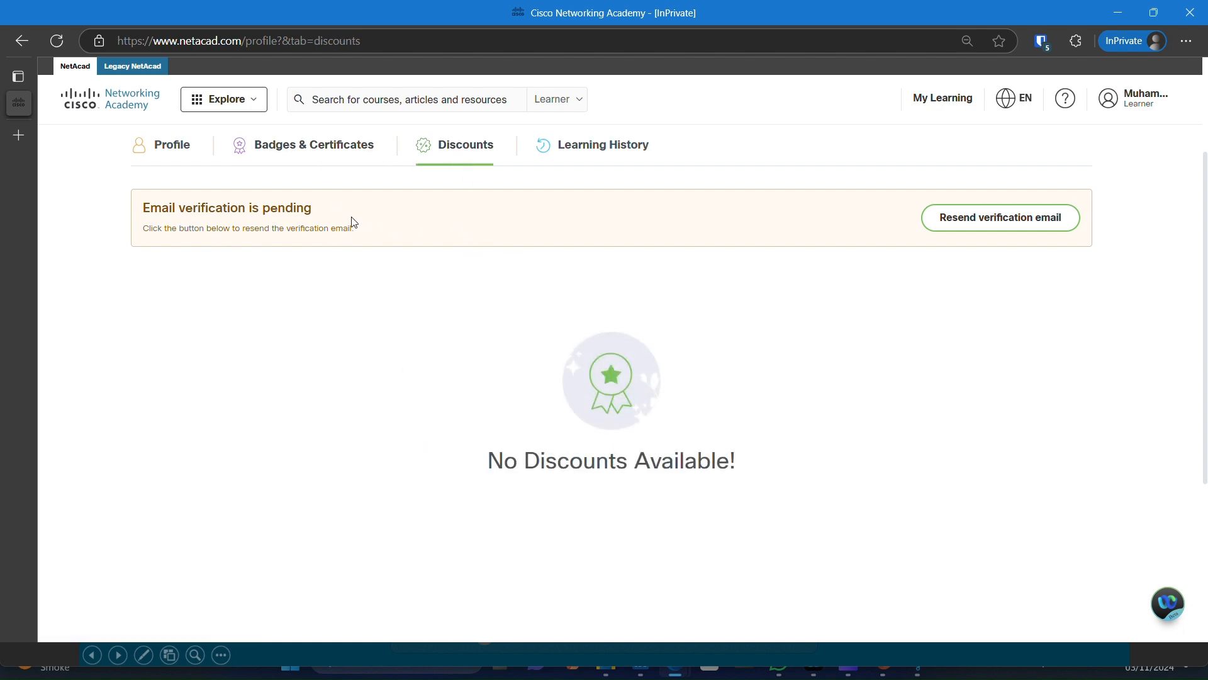
click(603, 145)
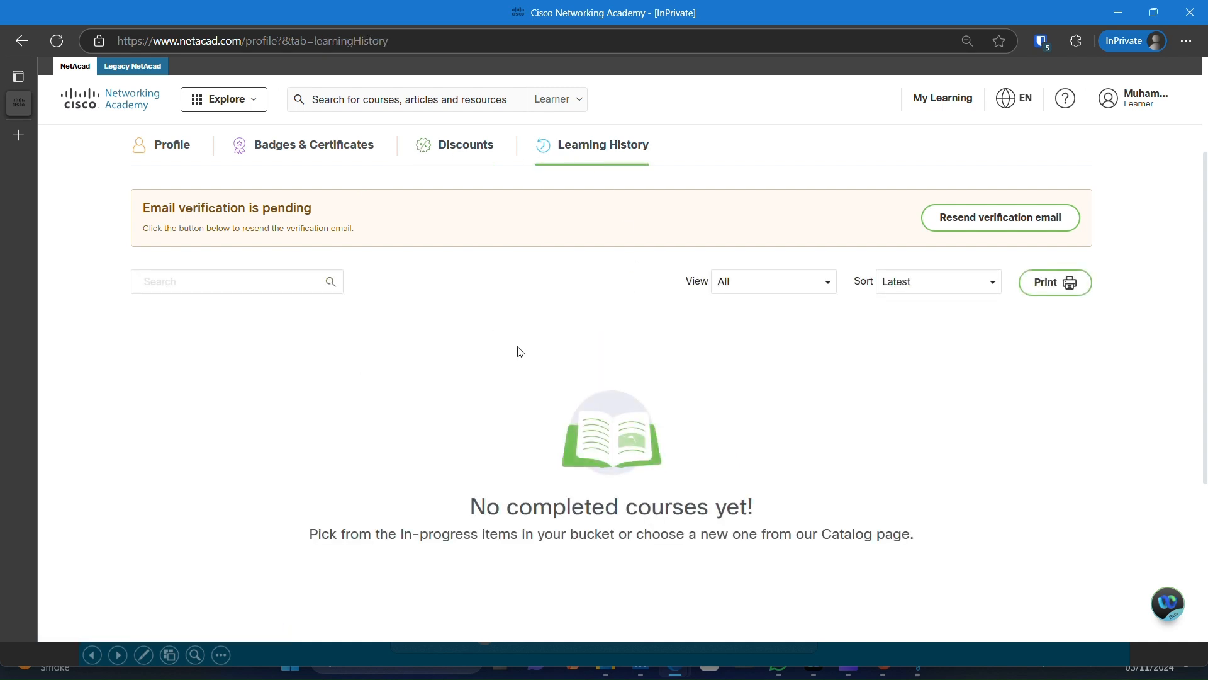